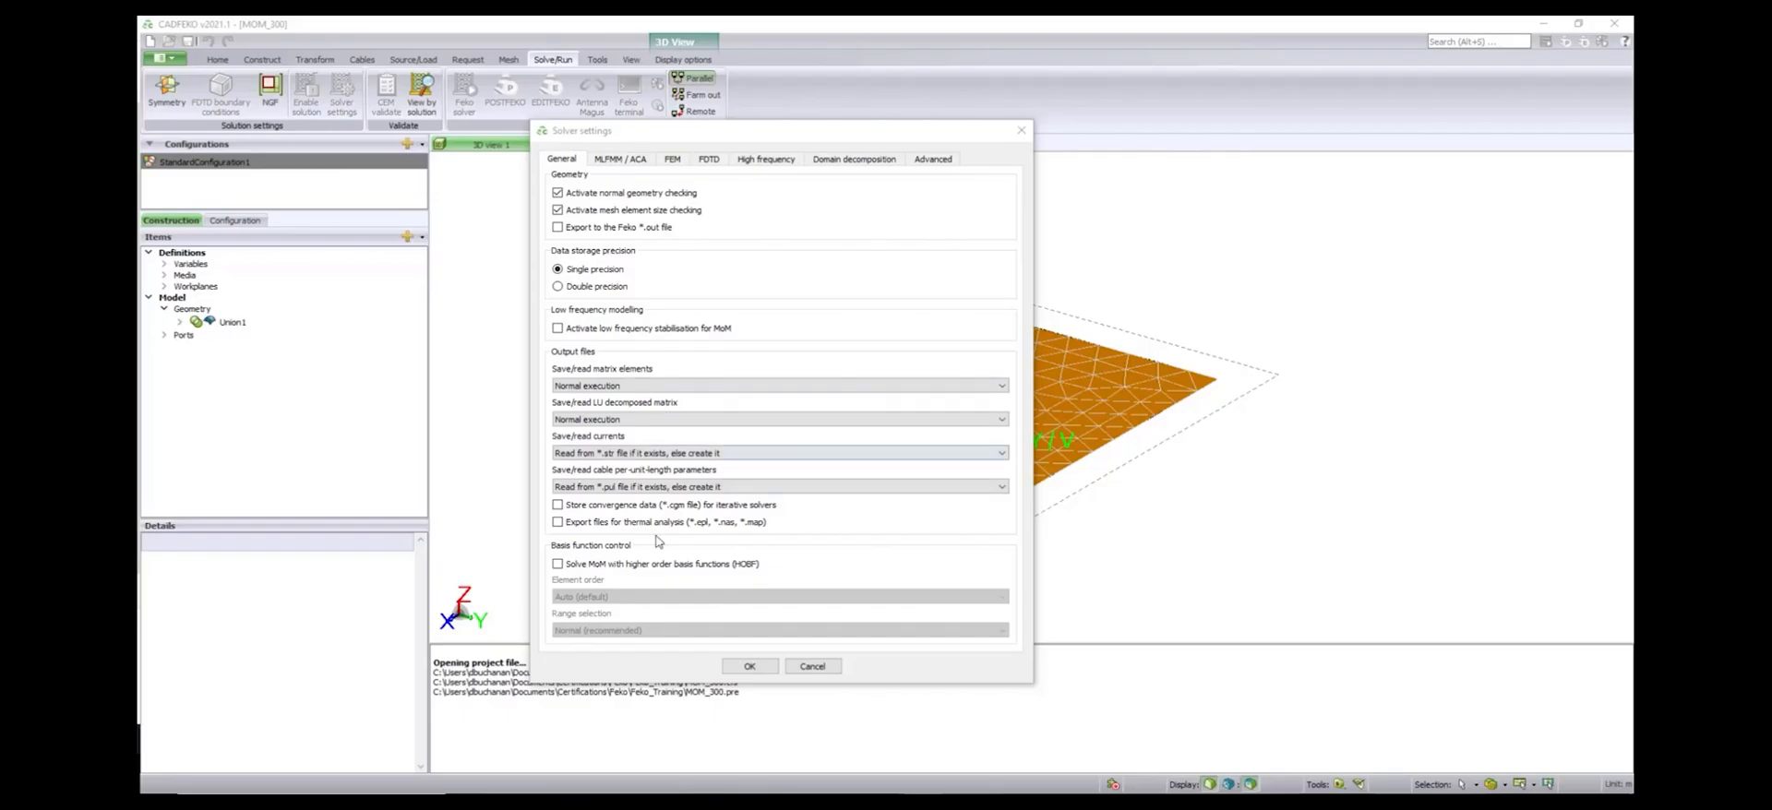
# Enable MoM higher order basis functions (HOBF), keeping Normal range selection.
pyautogui.click(558, 563)
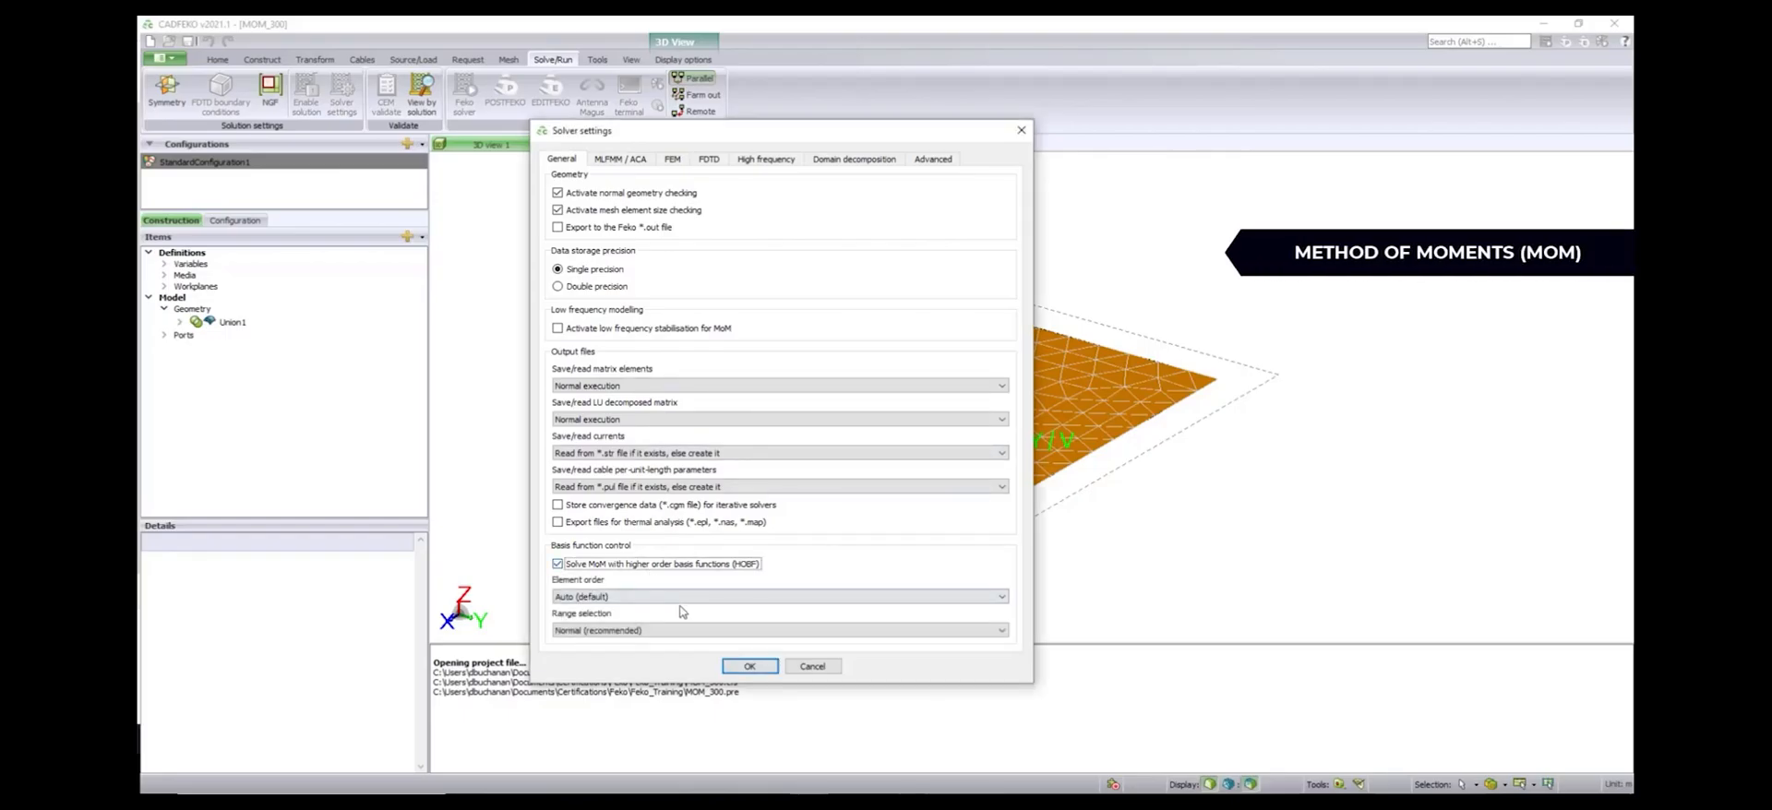
pyautogui.click(998, 630)
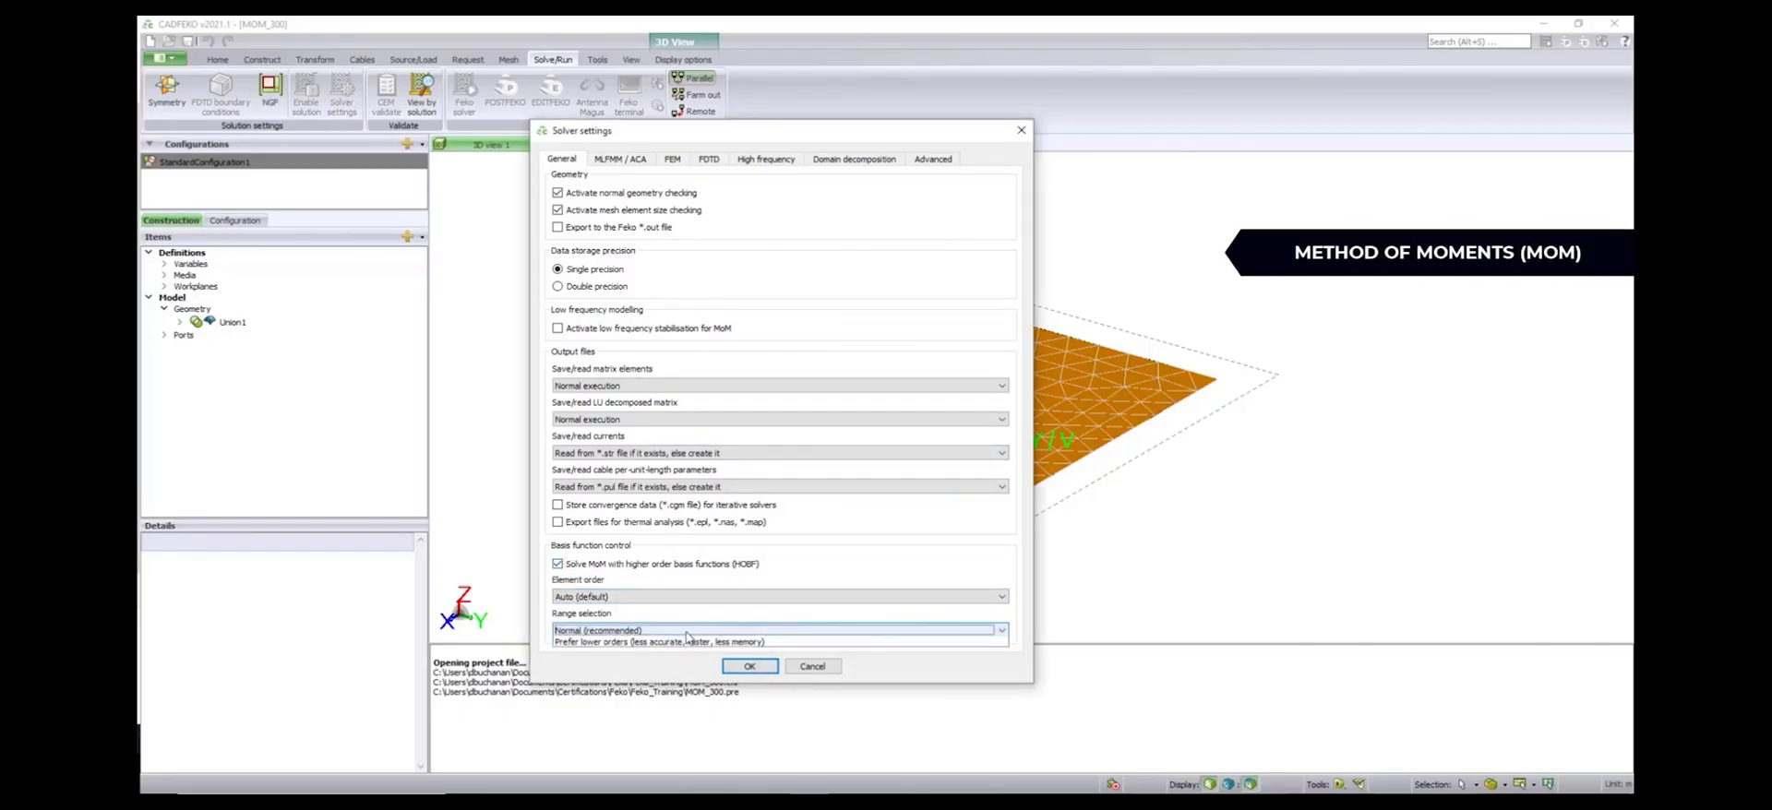
pyautogui.click(620, 158)
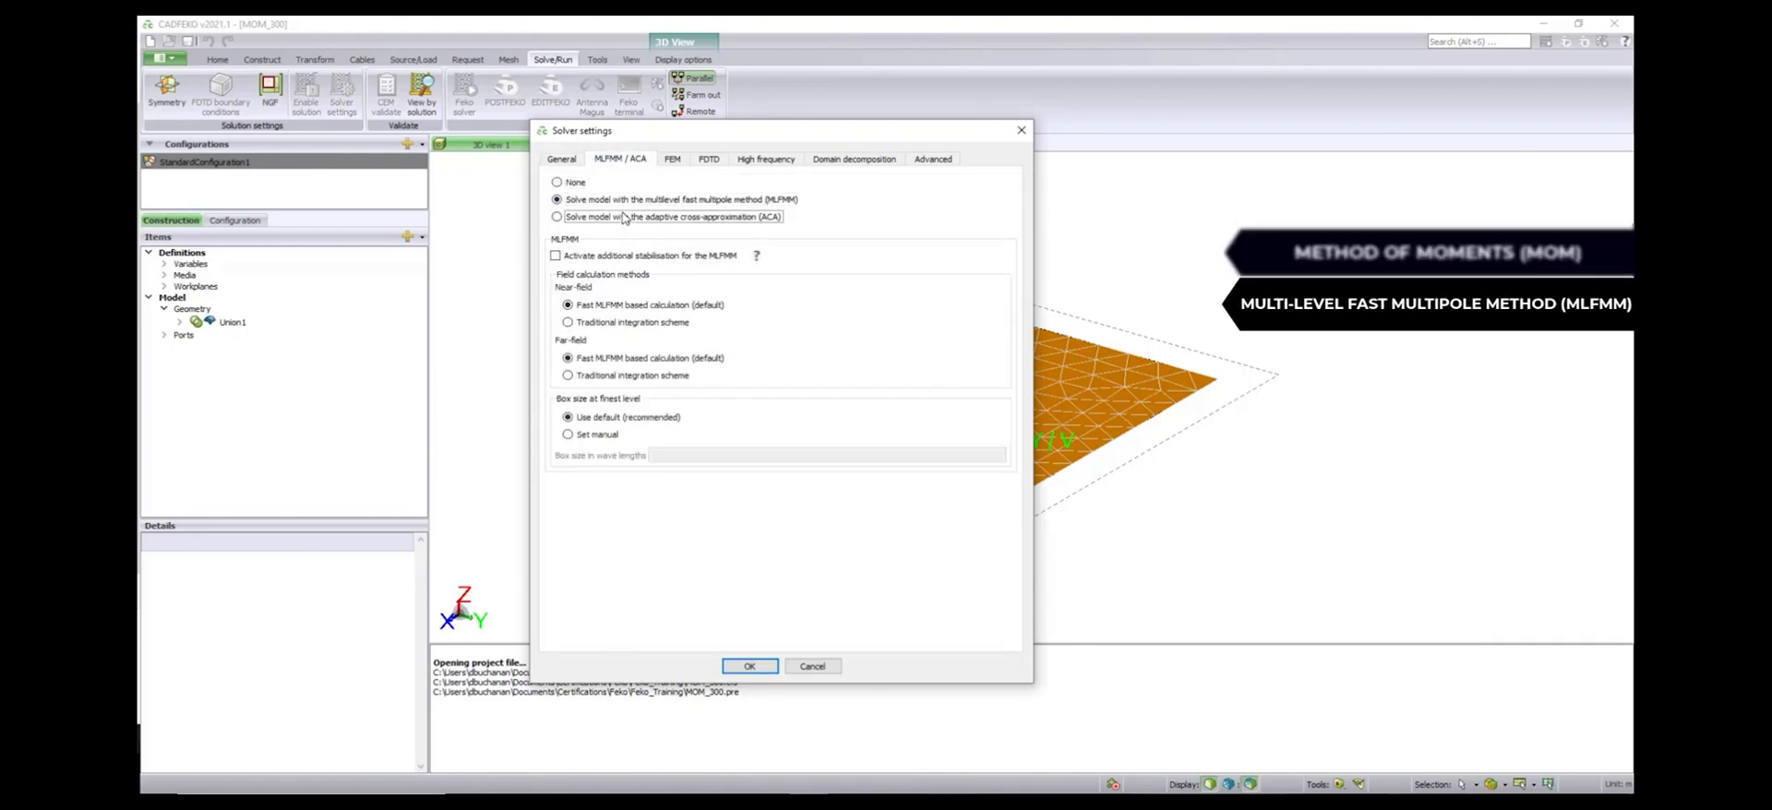
# Review the FEM and FDTD options, toggling the FDTD solver on and back off.
pyautogui.click(673, 157)
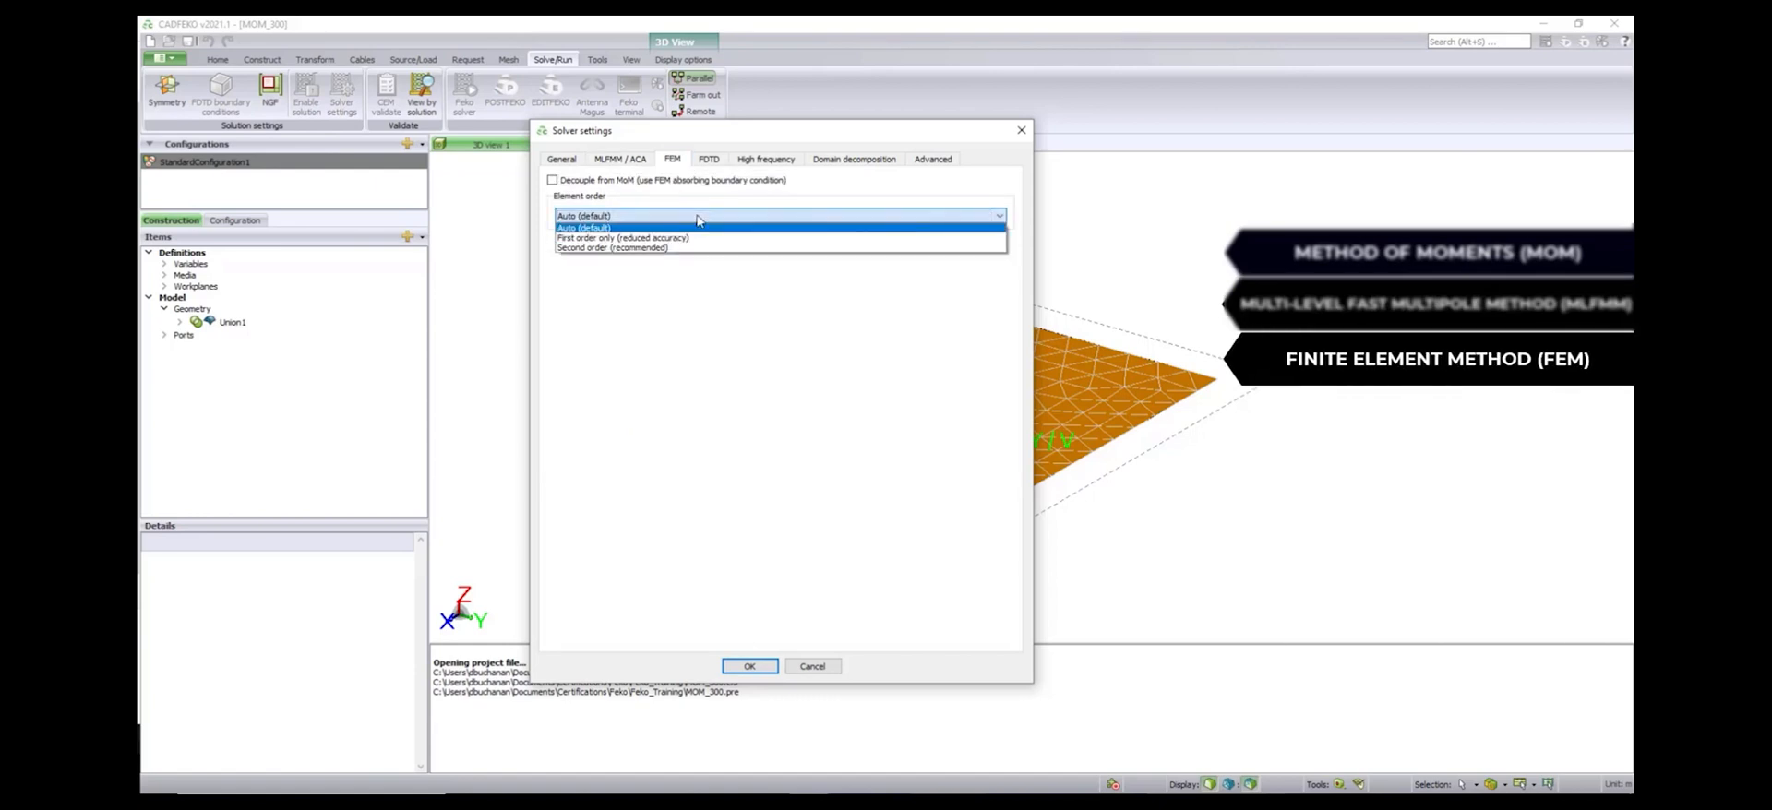
pyautogui.click(709, 158)
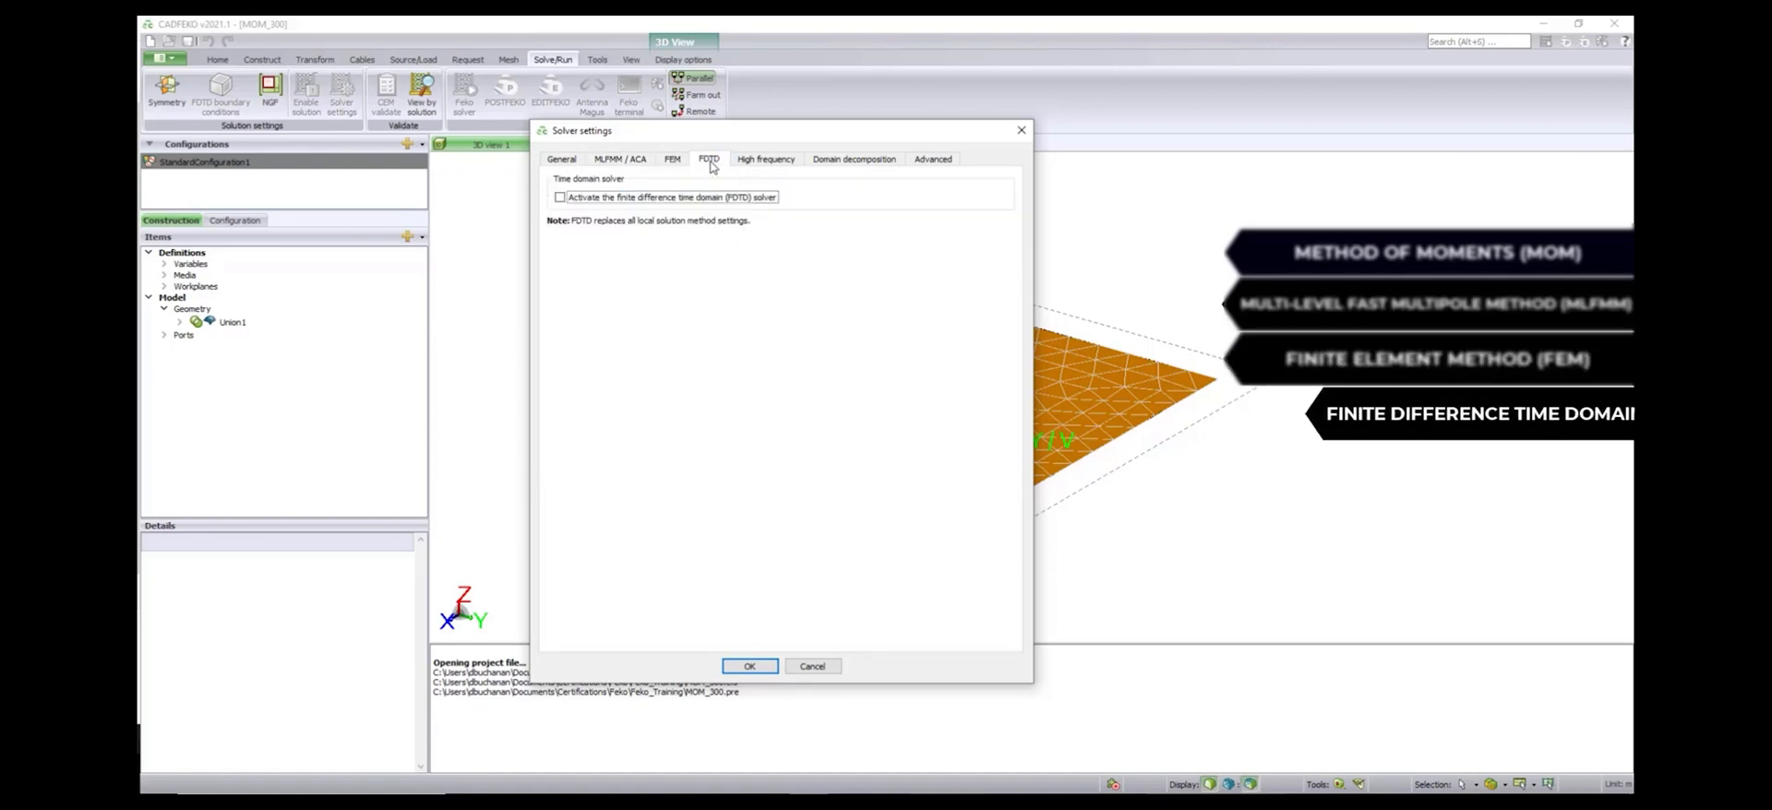
pyautogui.click(559, 197)
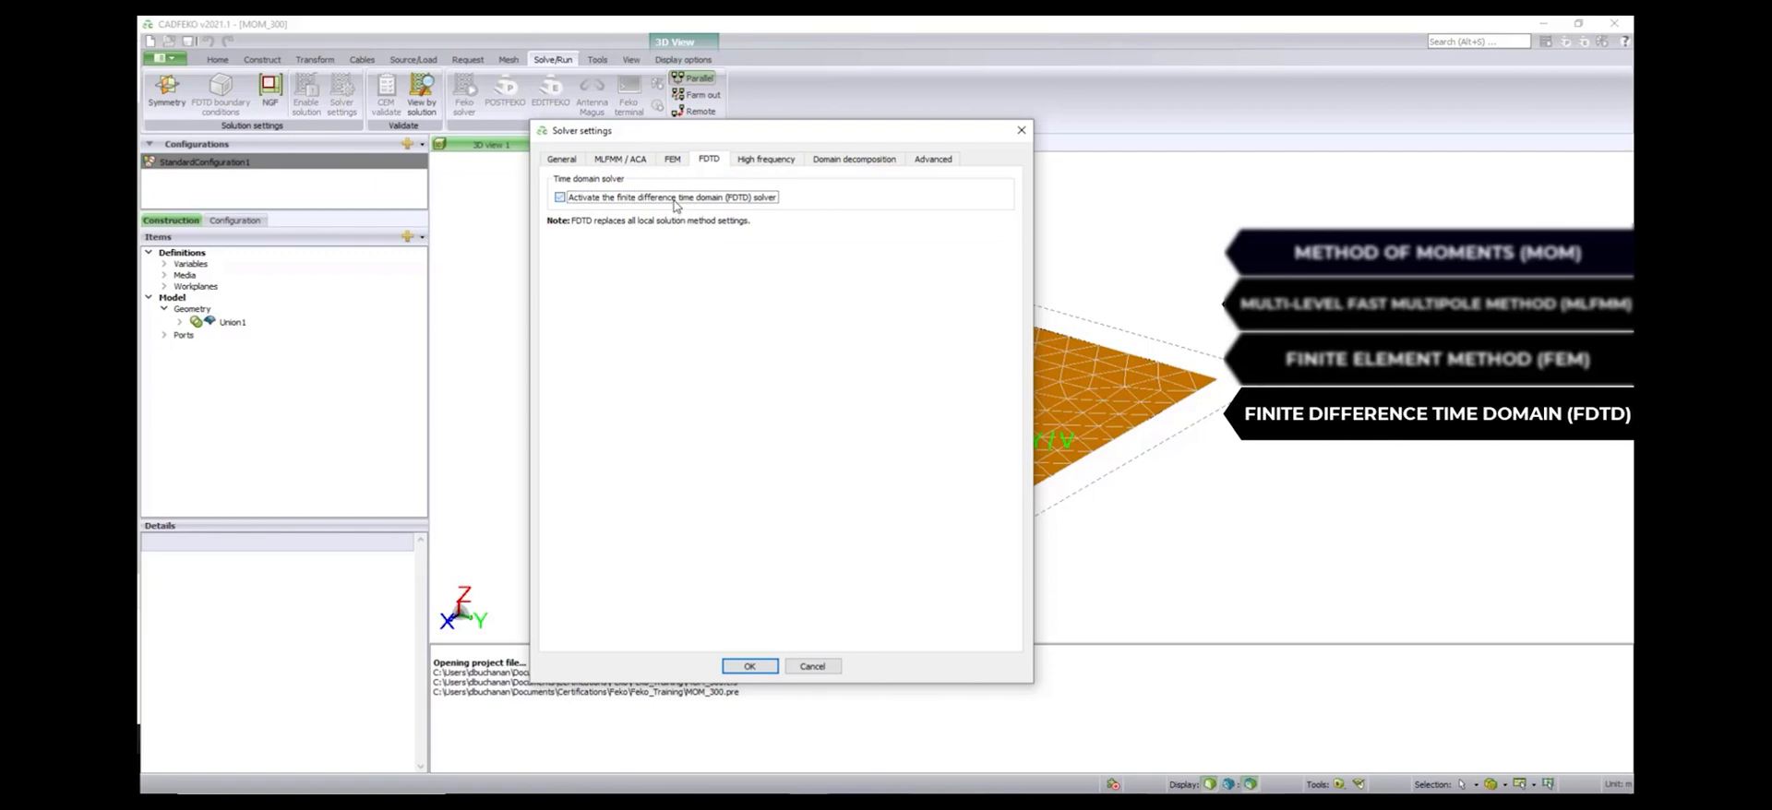
pyautogui.click(559, 197)
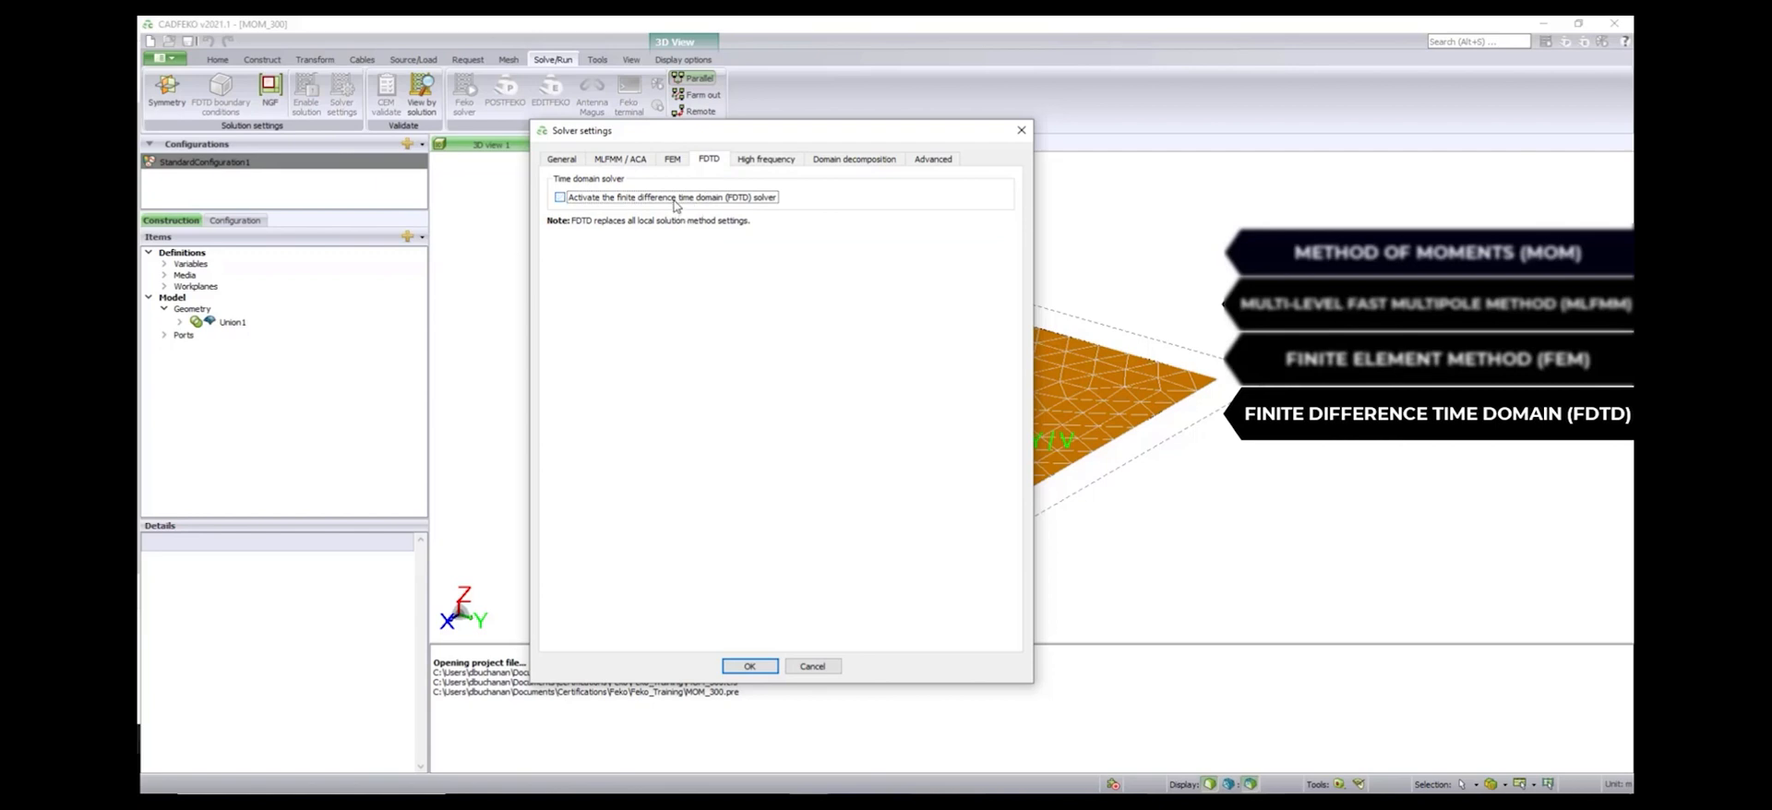
# Review the high frequency PO, UTD and RL-GO solver settings without changes.
pyautogui.click(766, 157)
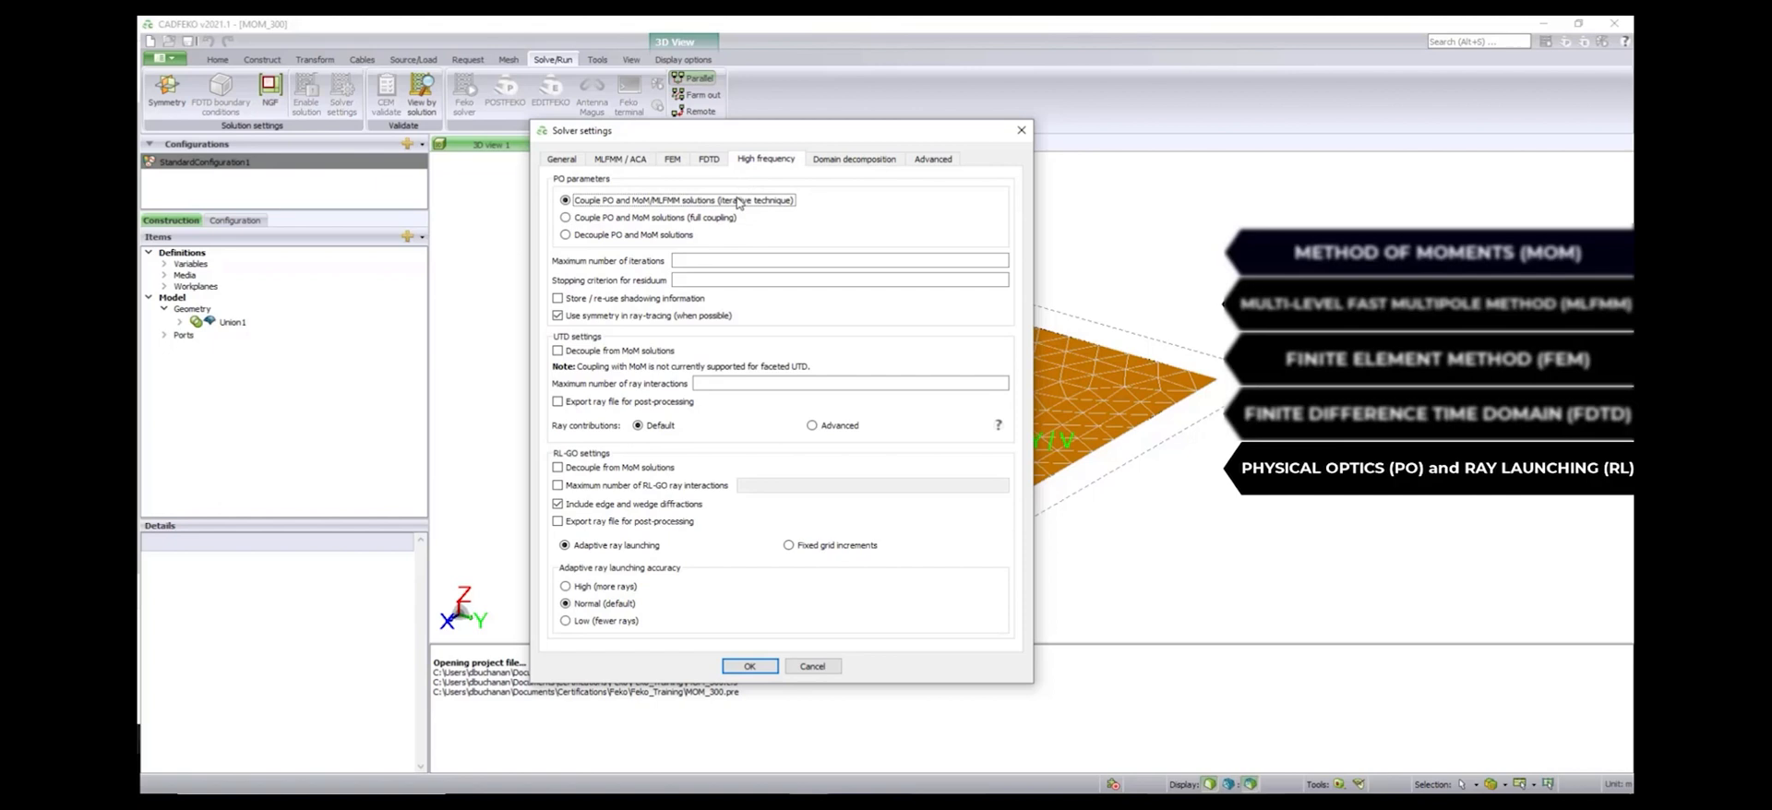
pyautogui.moveTo(740, 225)
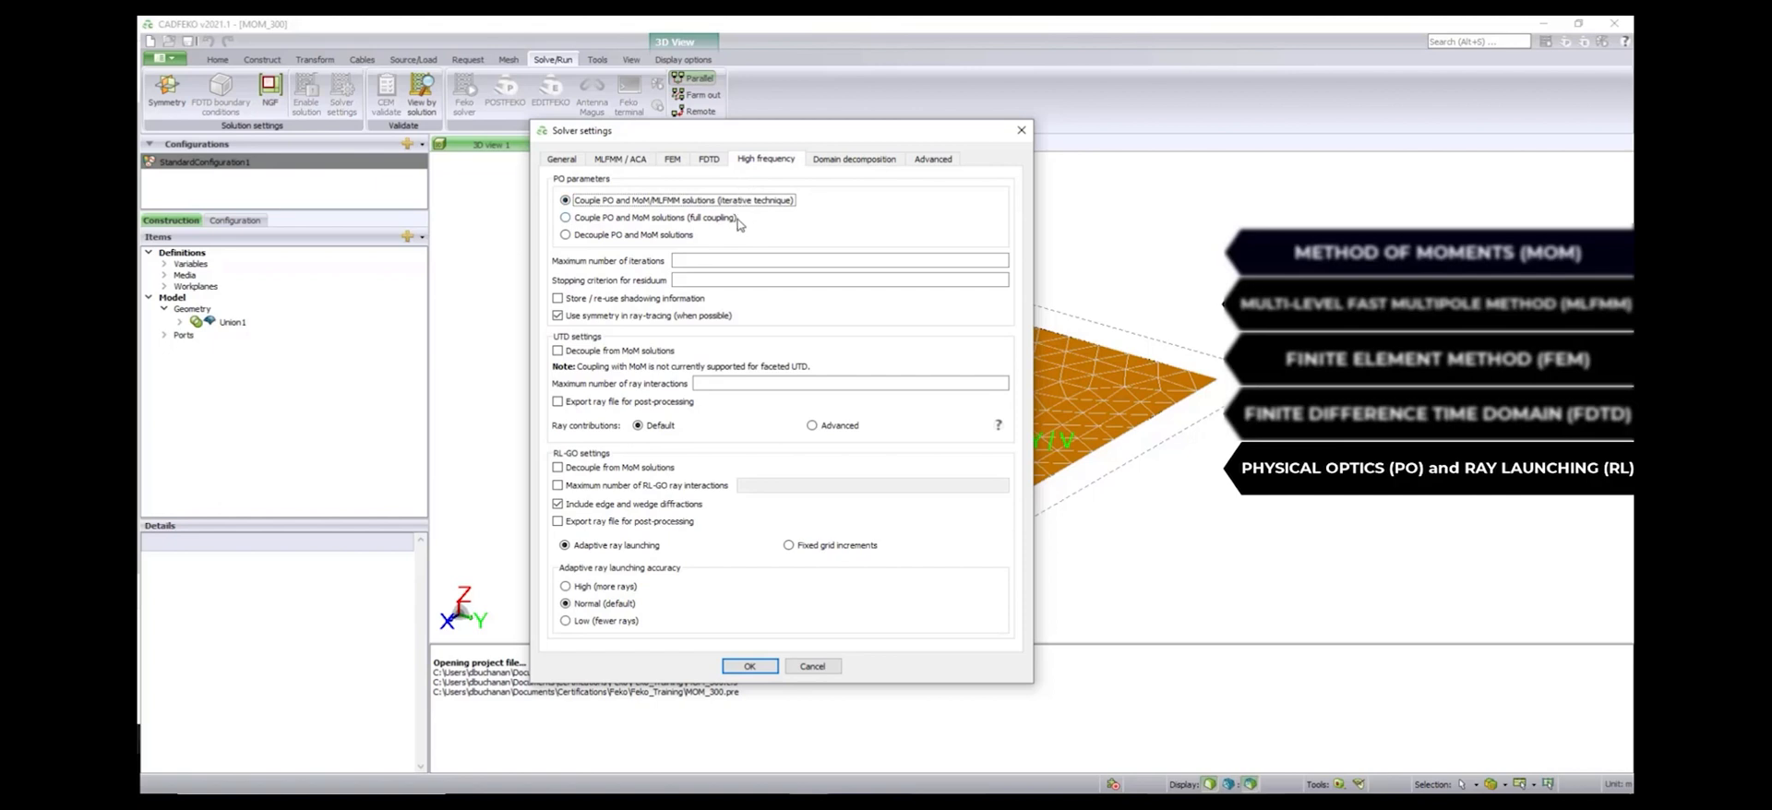
pyautogui.click(852, 157)
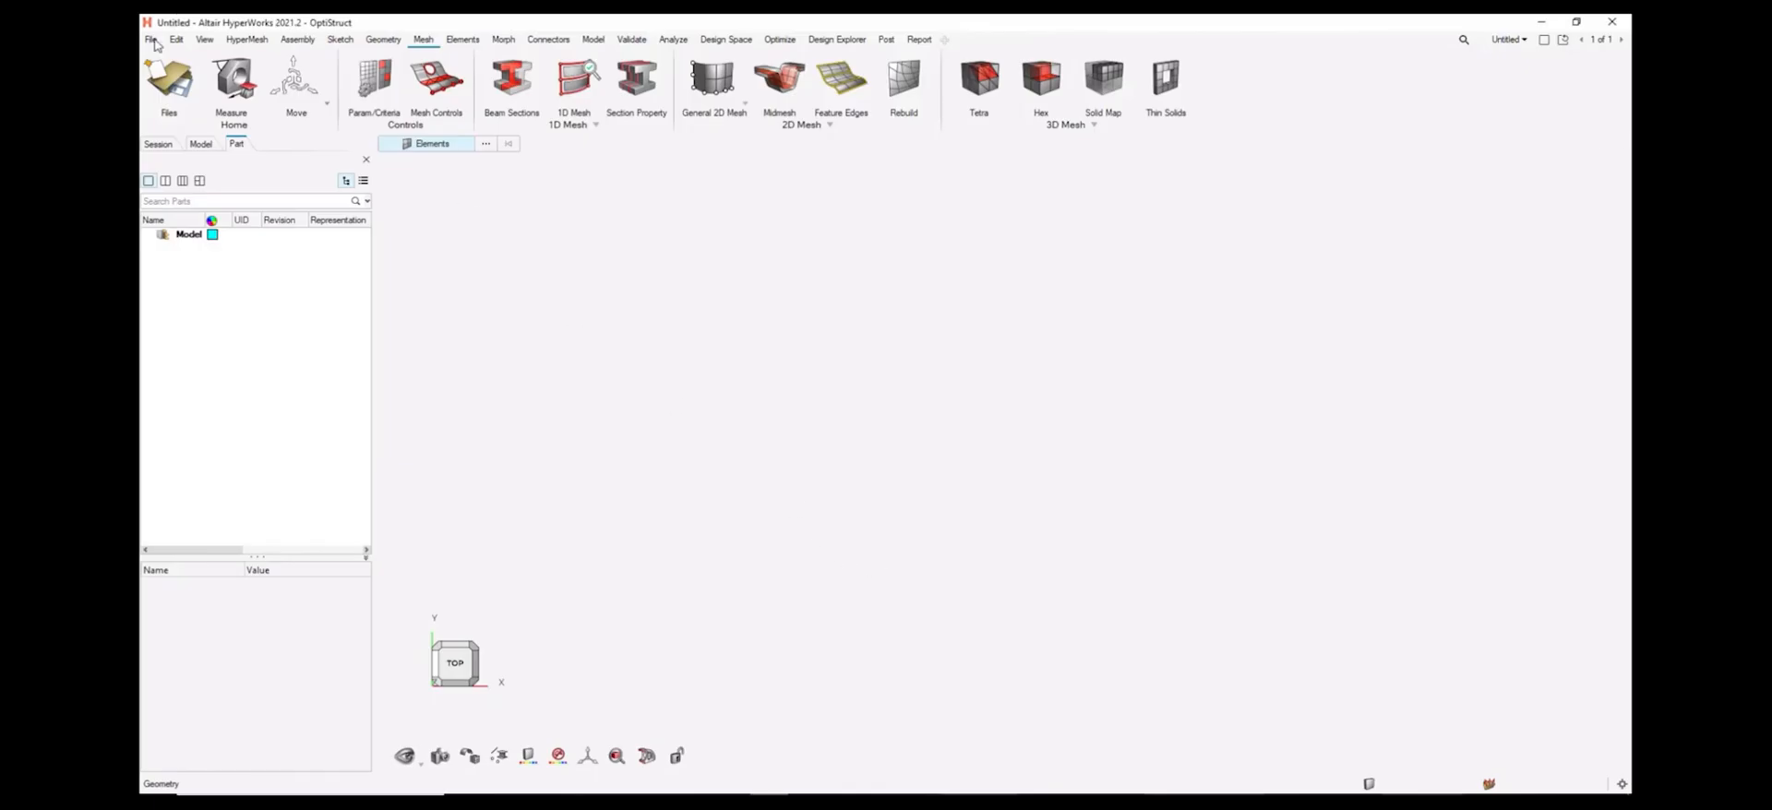
# Import the Feko.cfm horn geometry into the HyperMesh model.
pyautogui.click(149, 39)
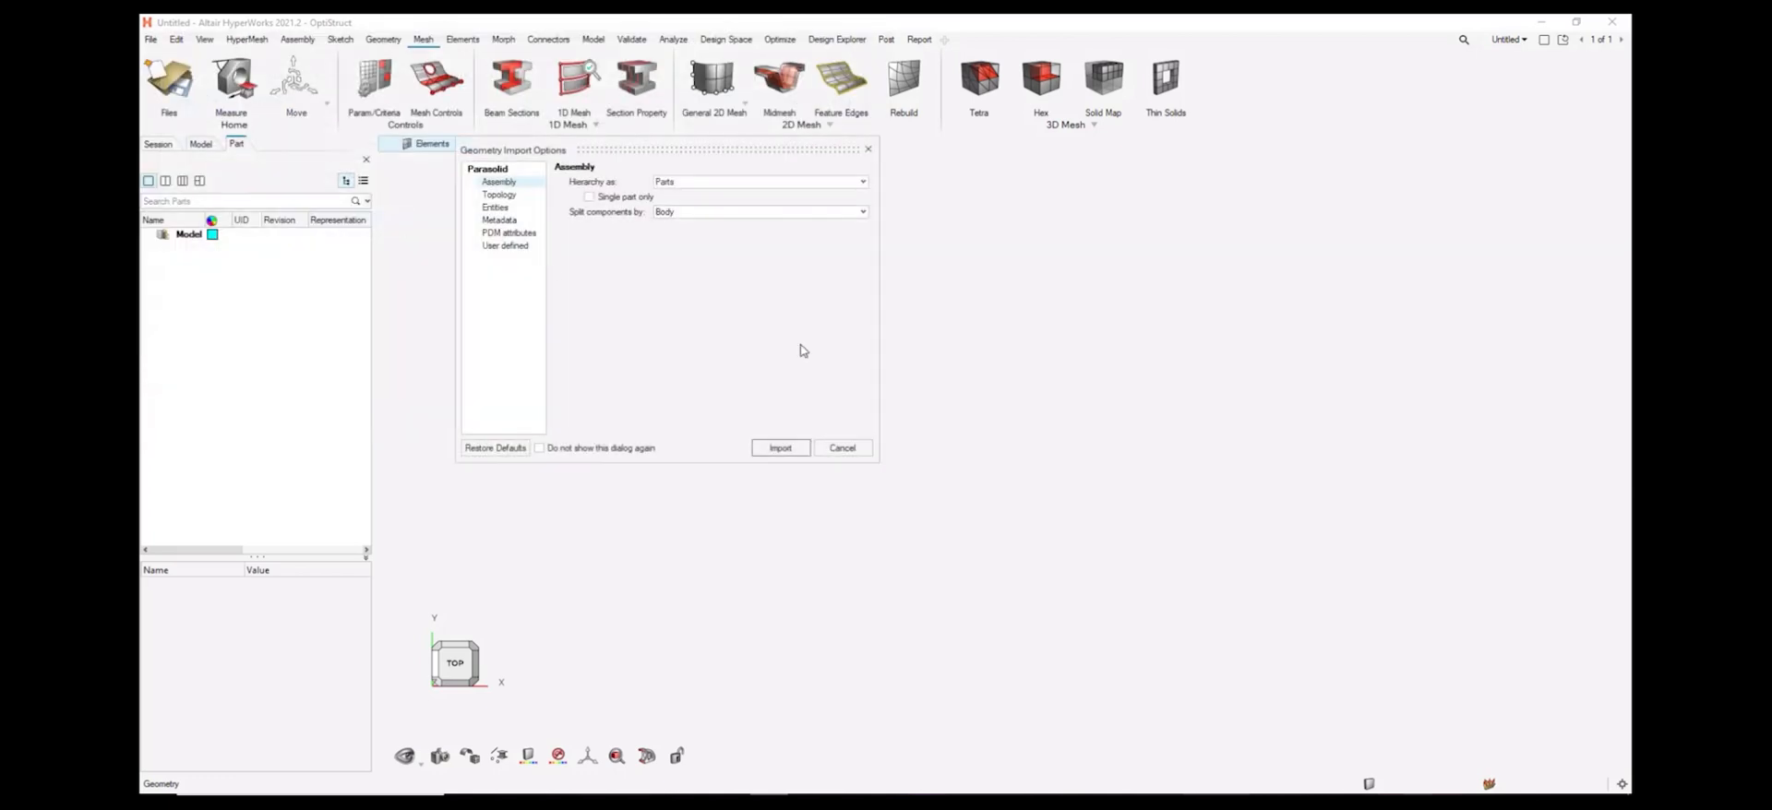
pyautogui.click(780, 447)
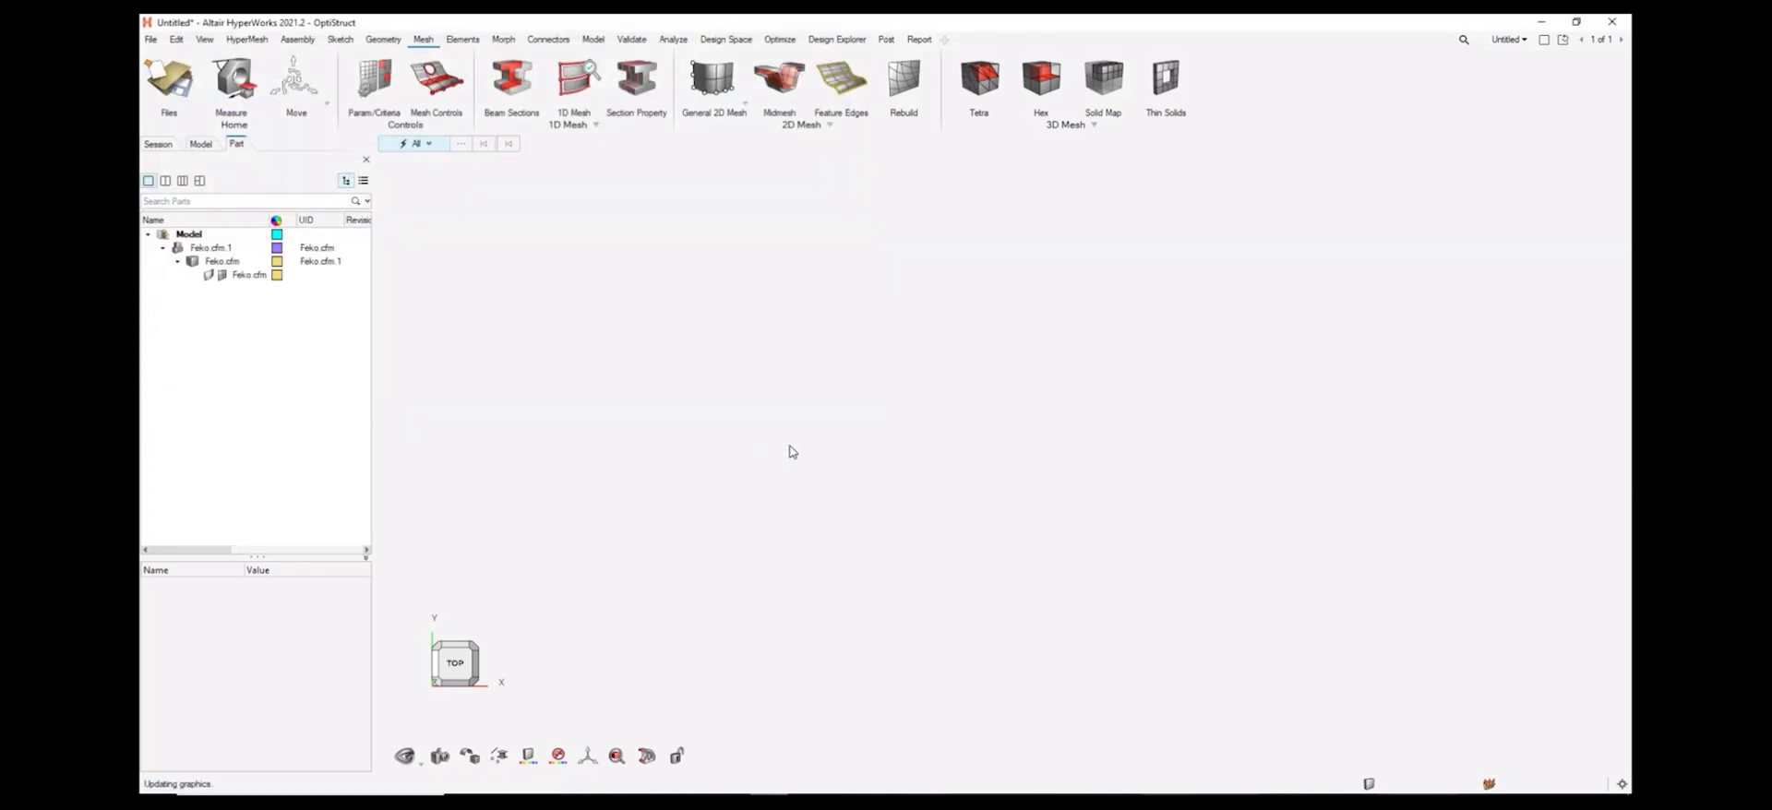
# Mesh the horn surfaces with a density-50 2D mesh and export it for Feko.
pyautogui.click(713, 78)
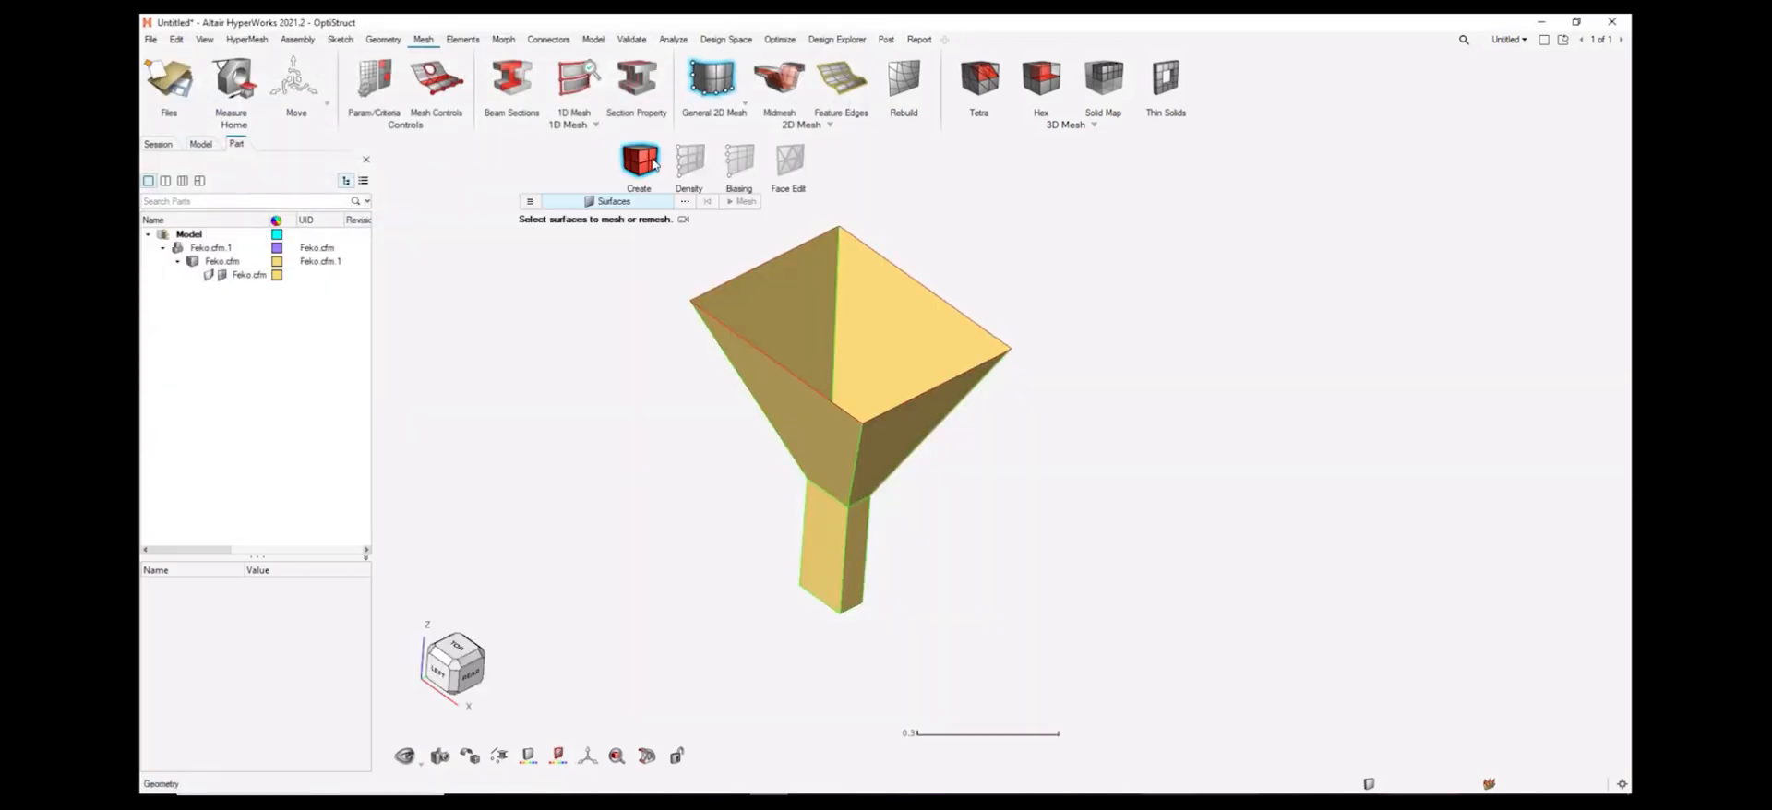
pyautogui.click(689, 164)
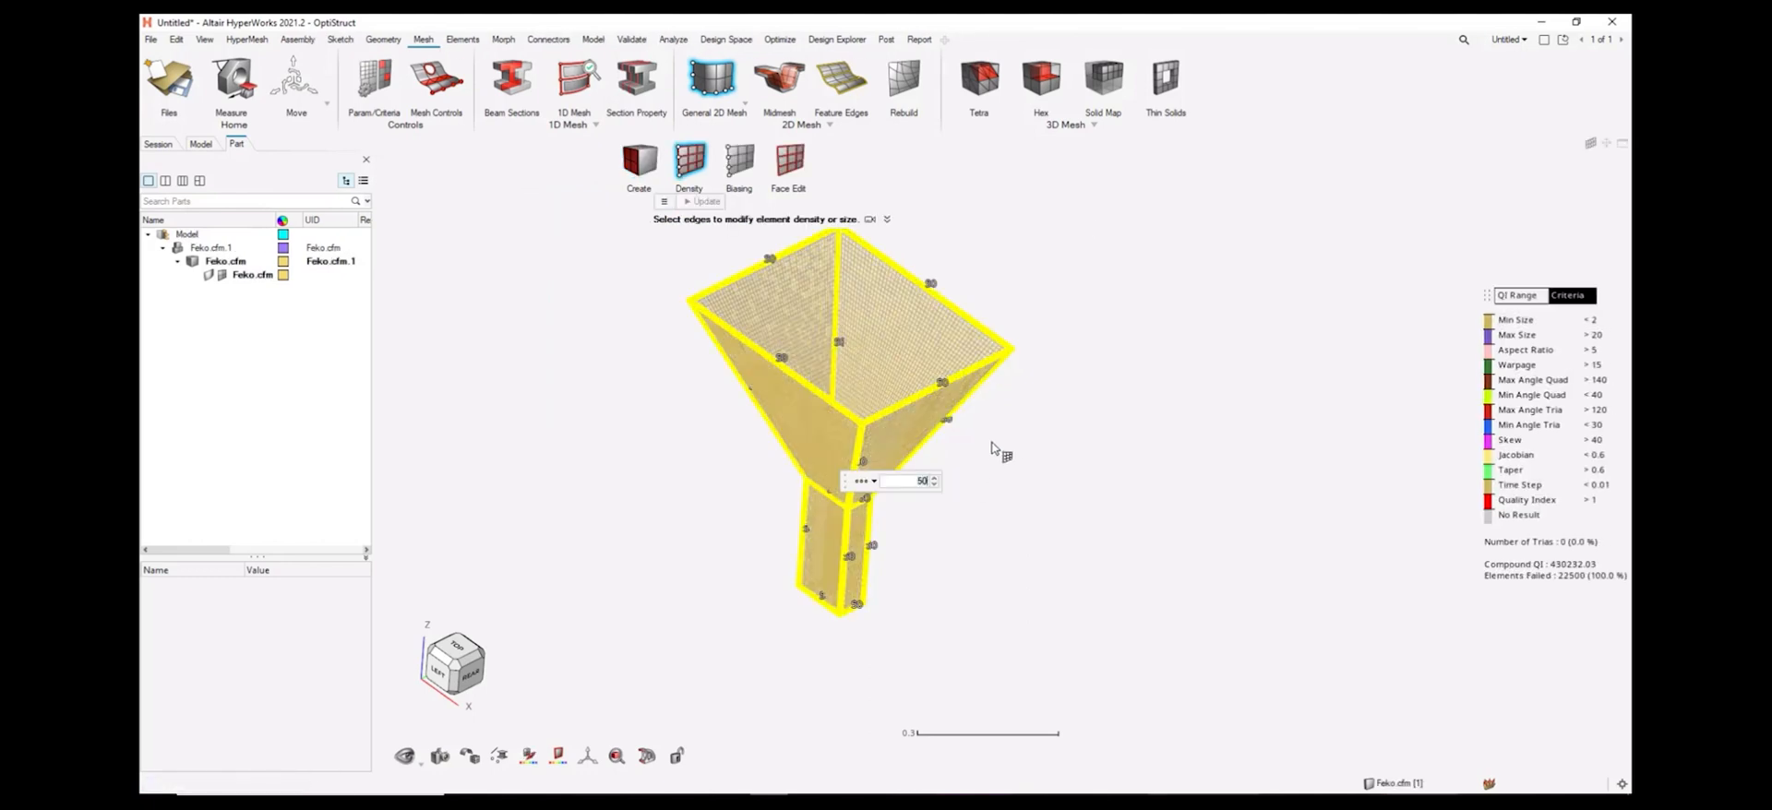
pyautogui.click(150, 39)
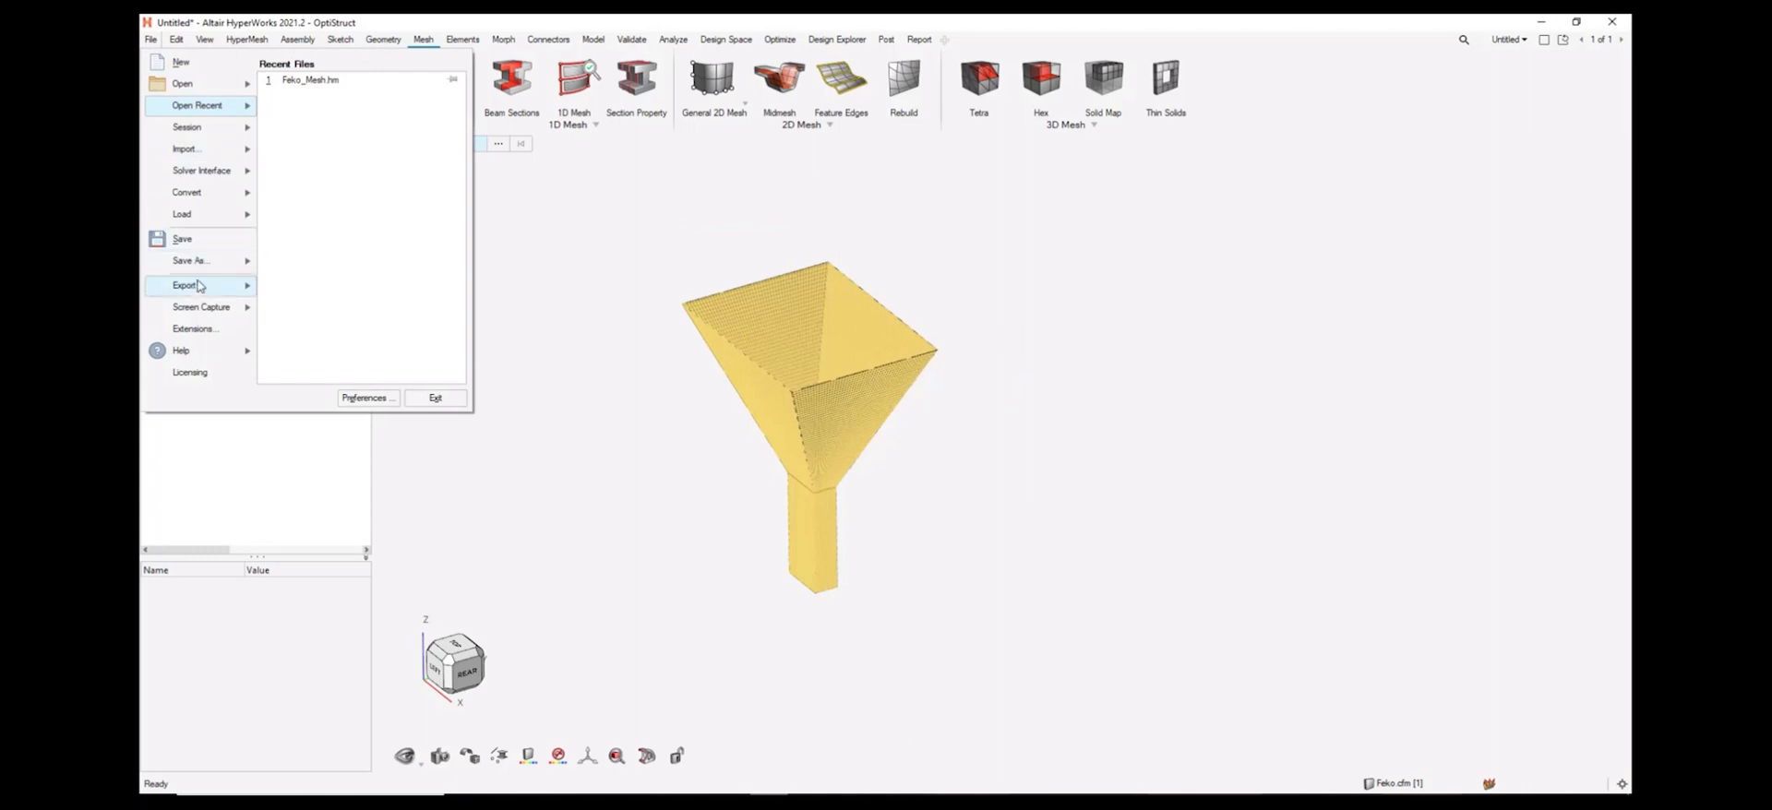
pyautogui.click(185, 285)
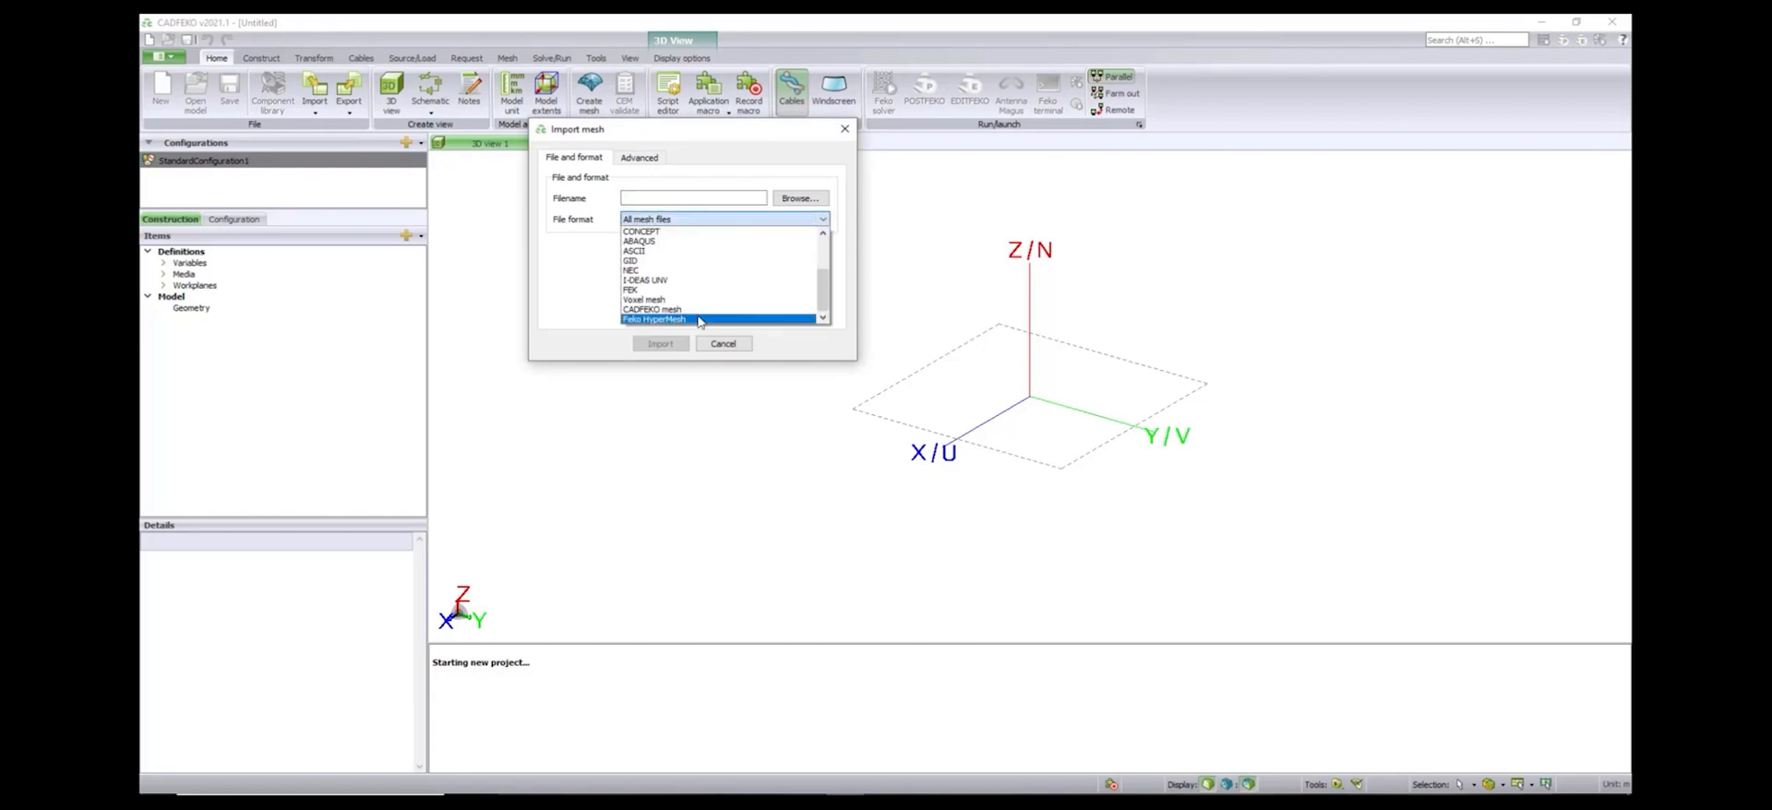
# Import the exported horn mesh into CADFEKO in Feko HyperMesh format.
pyautogui.click(799, 197)
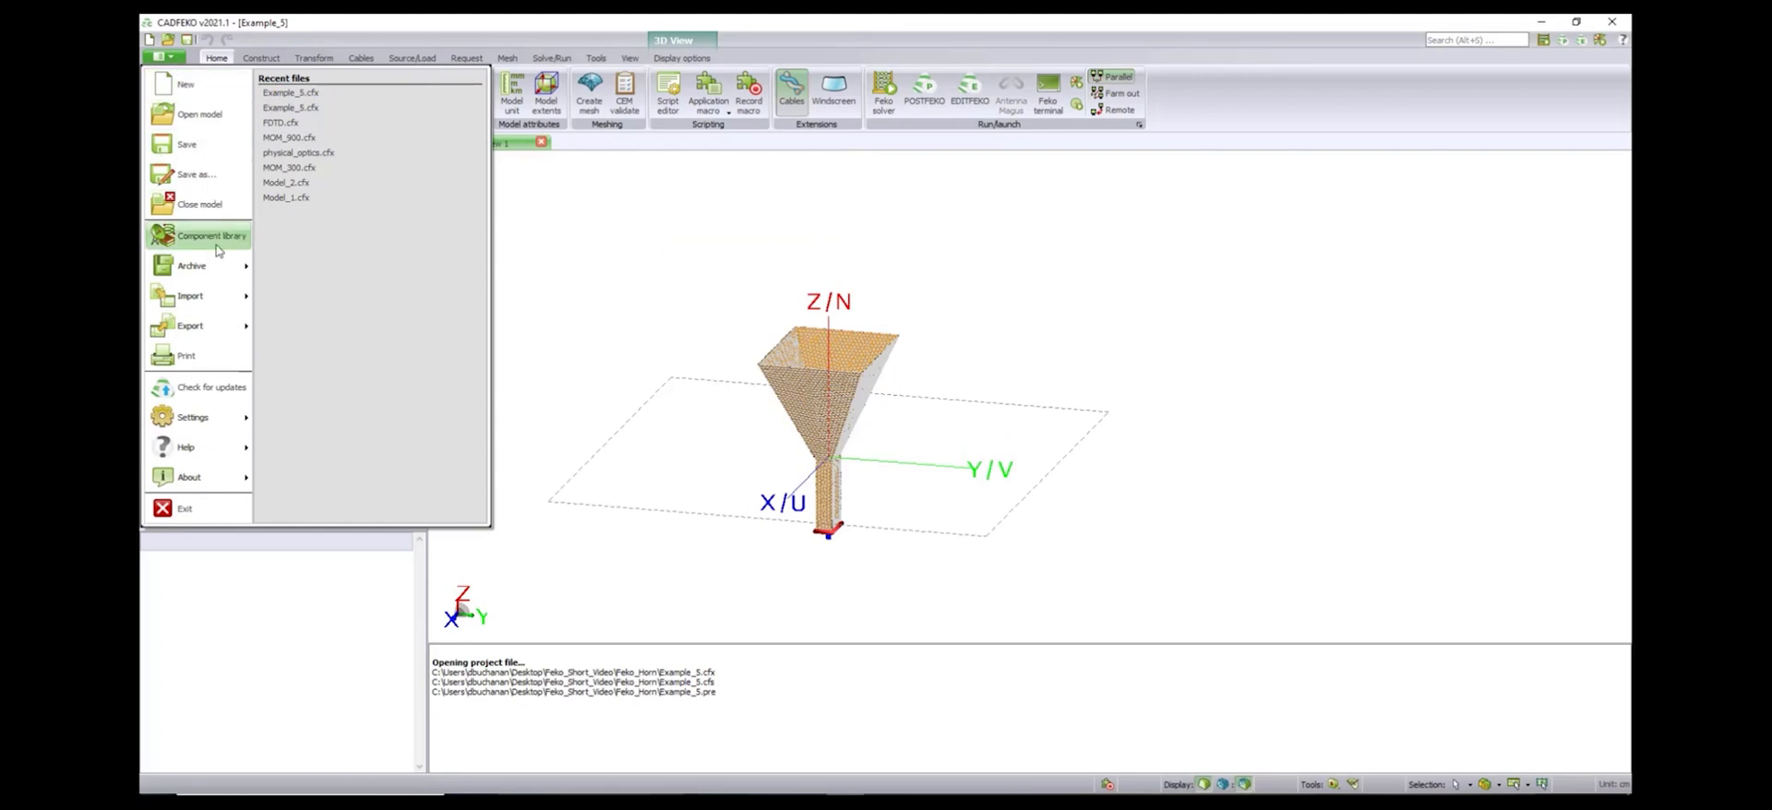
pyautogui.click(188, 296)
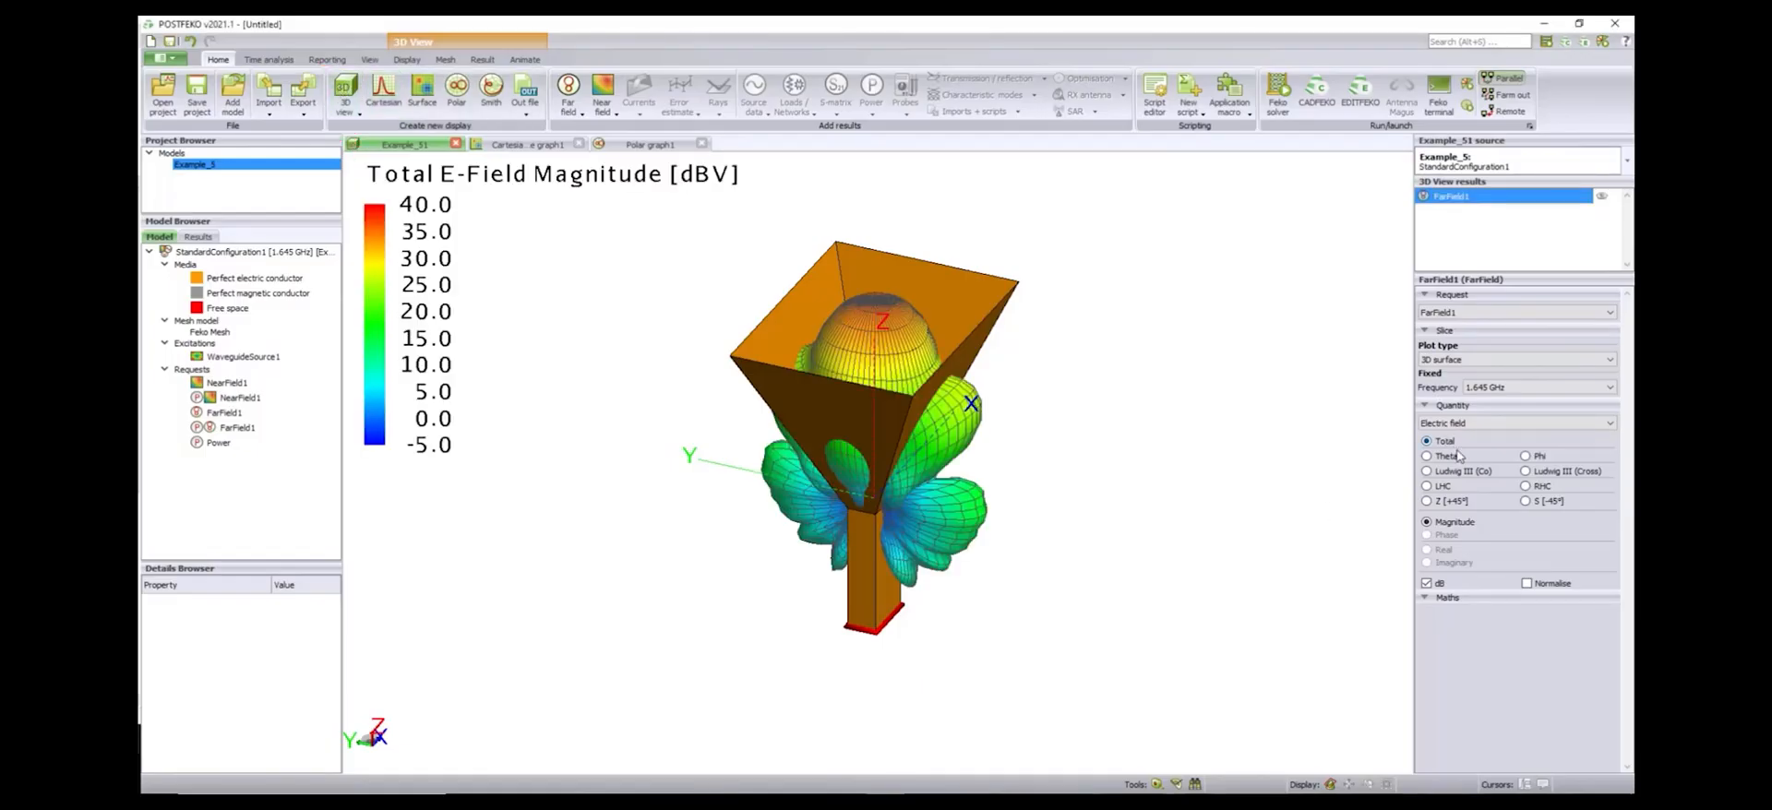
# Change the FarField1 quantity from Electric field to Gain.
pyautogui.click(1428, 472)
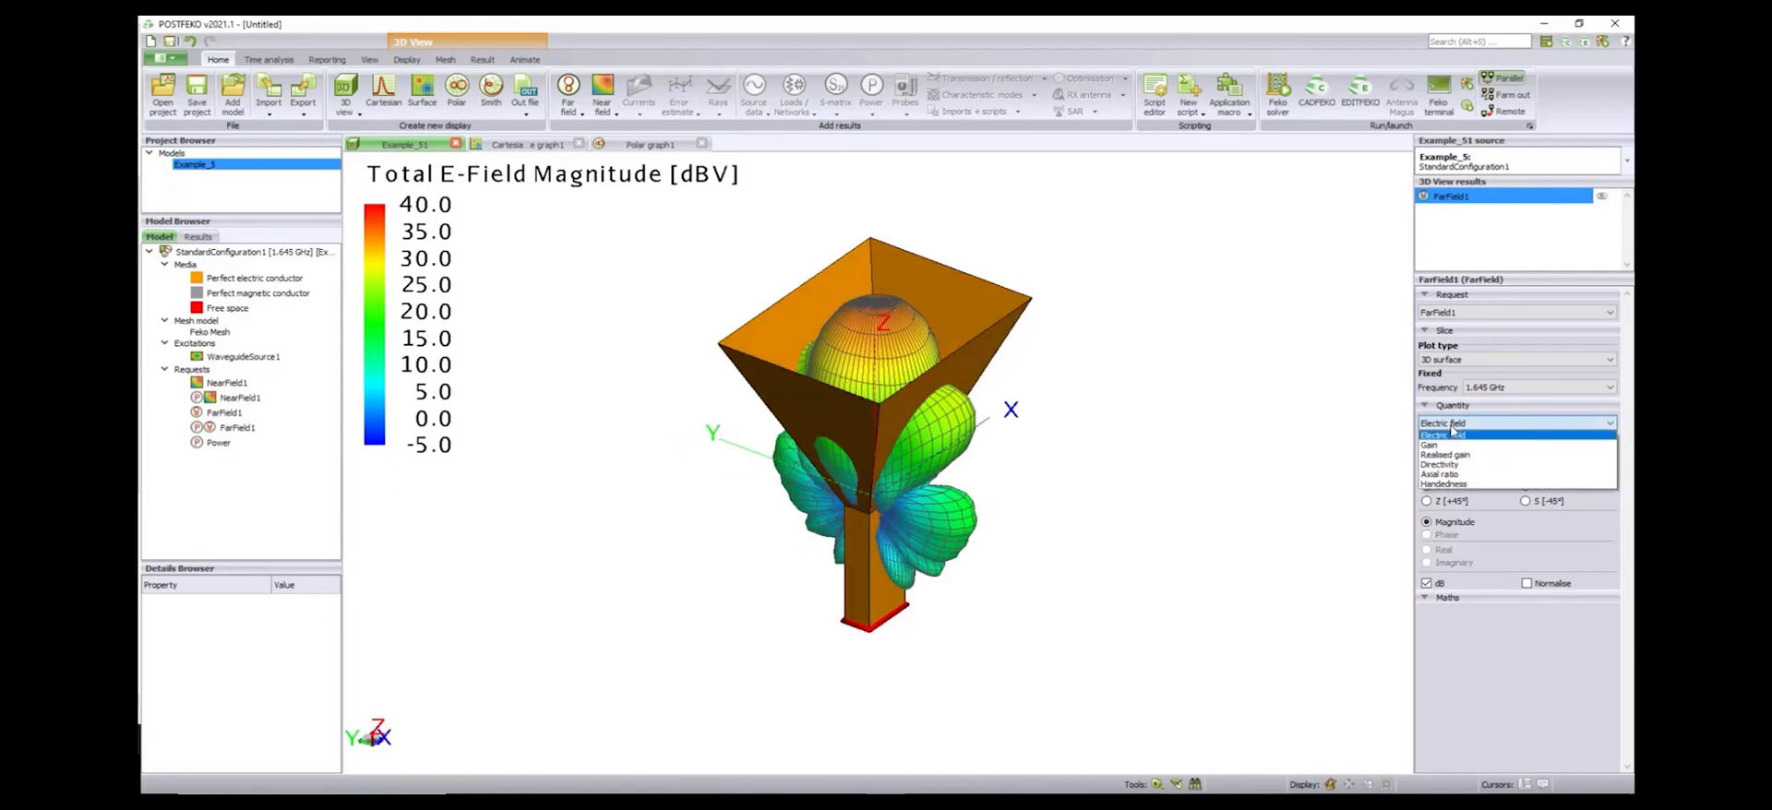
pyautogui.click(1431, 444)
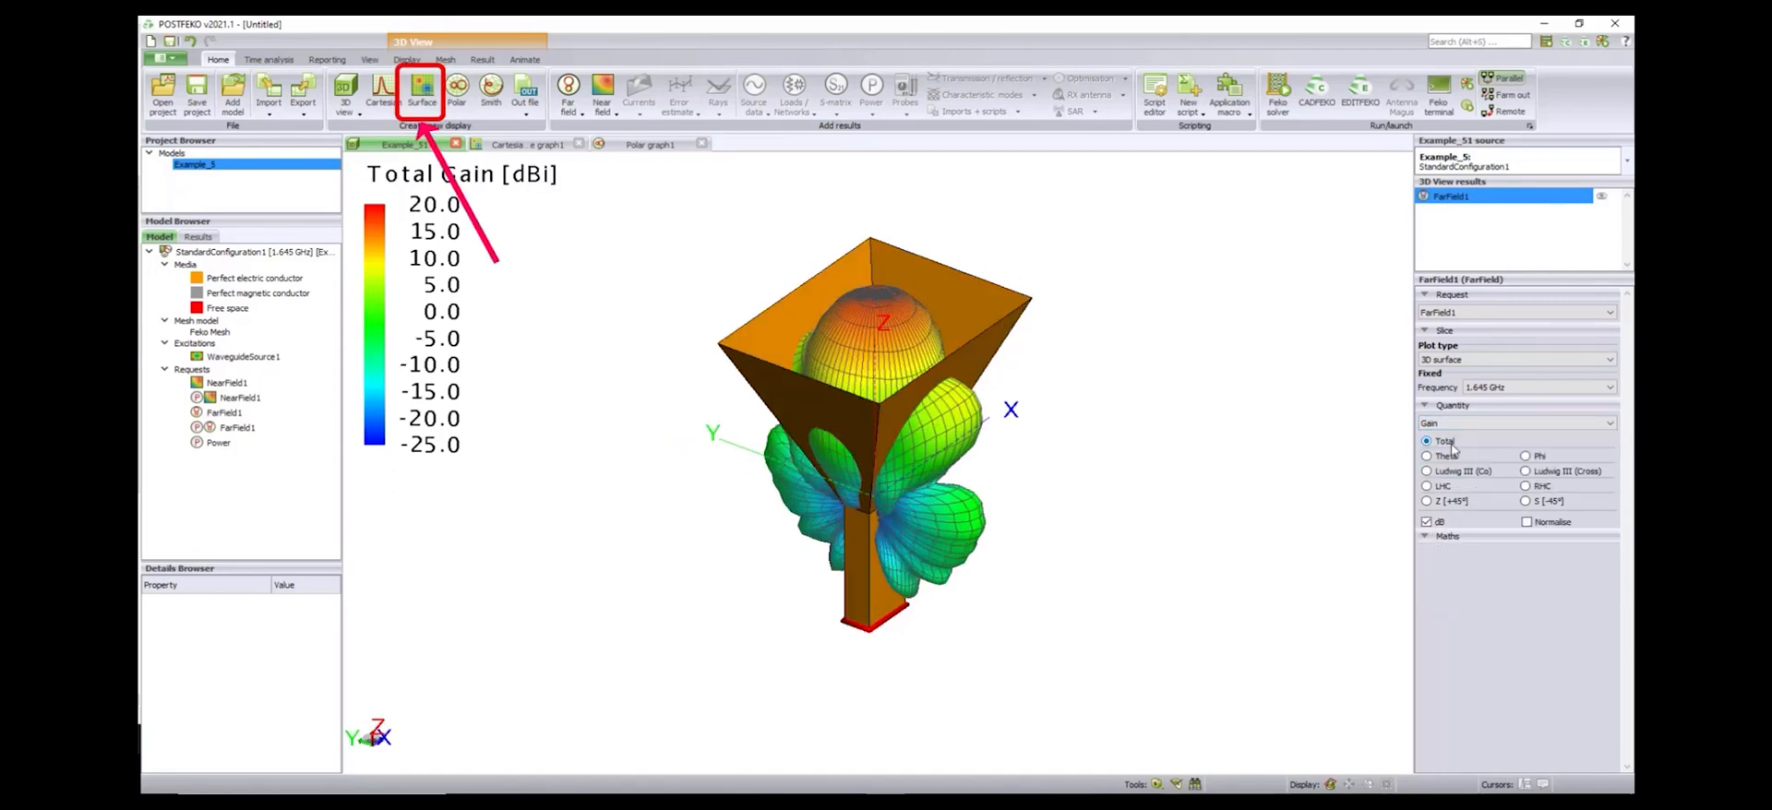
# Set the far-field surface graph quantity to Axial ratio.
pyautogui.click(421, 88)
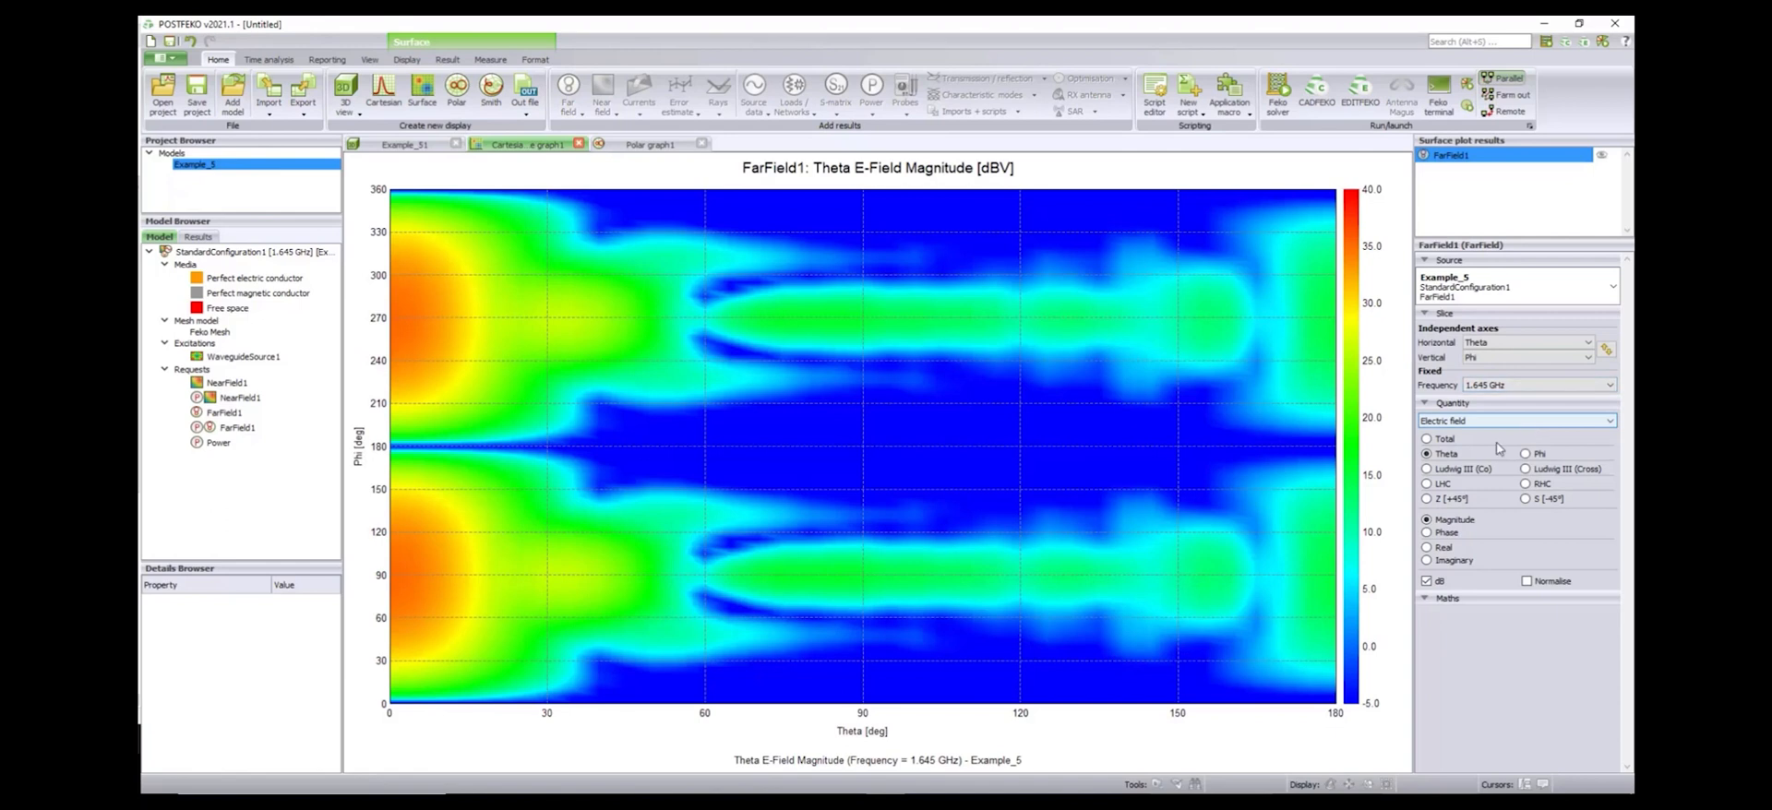
pyautogui.click(1428, 439)
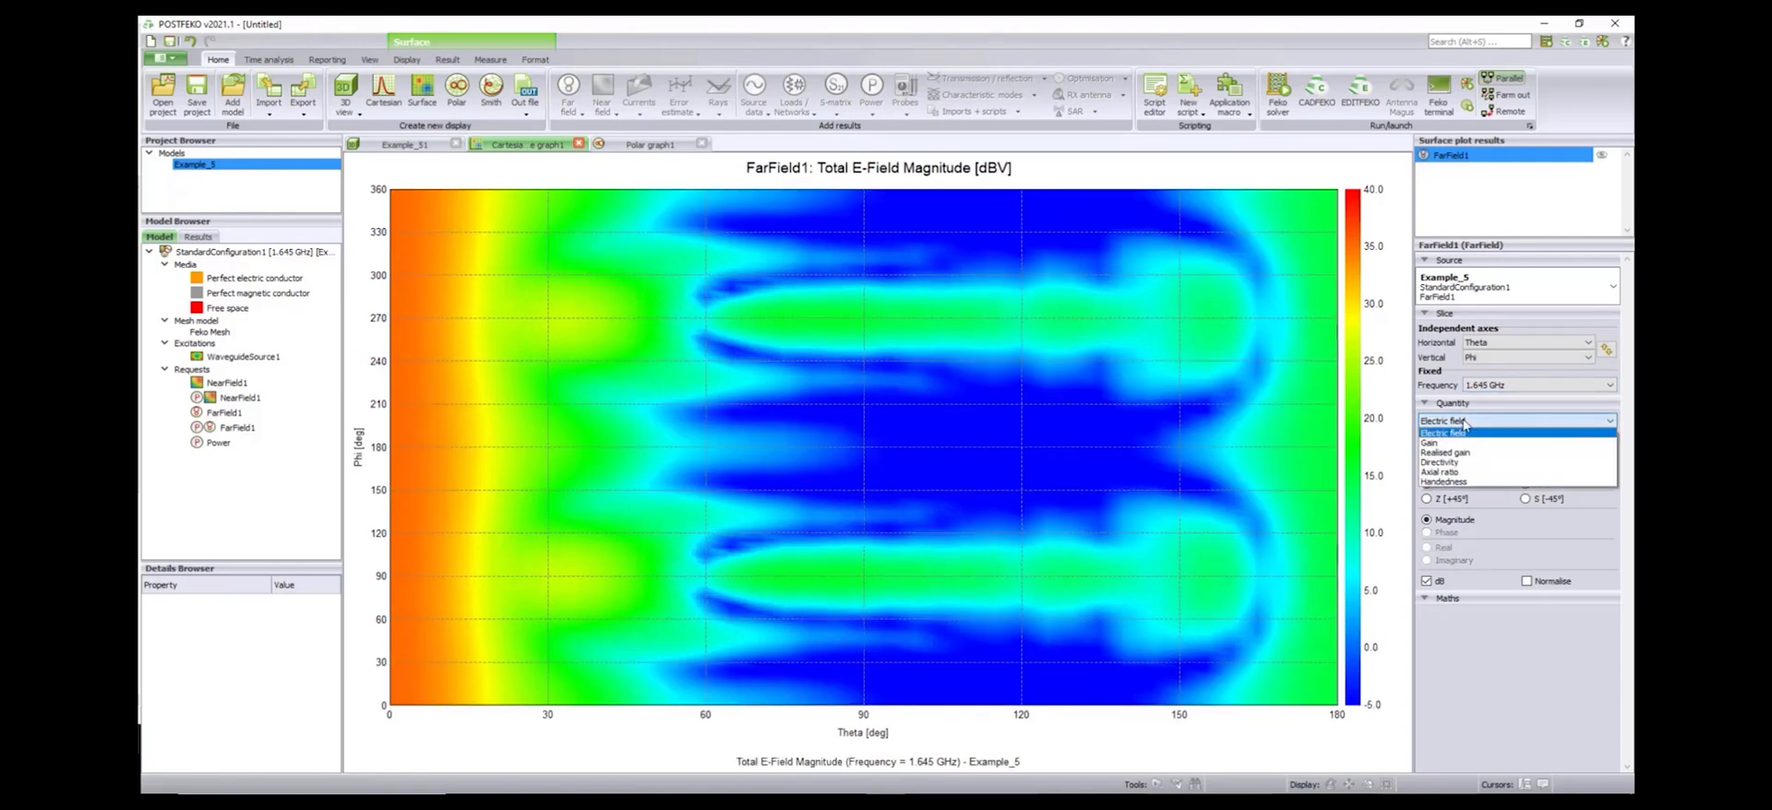
pyautogui.click(1431, 442)
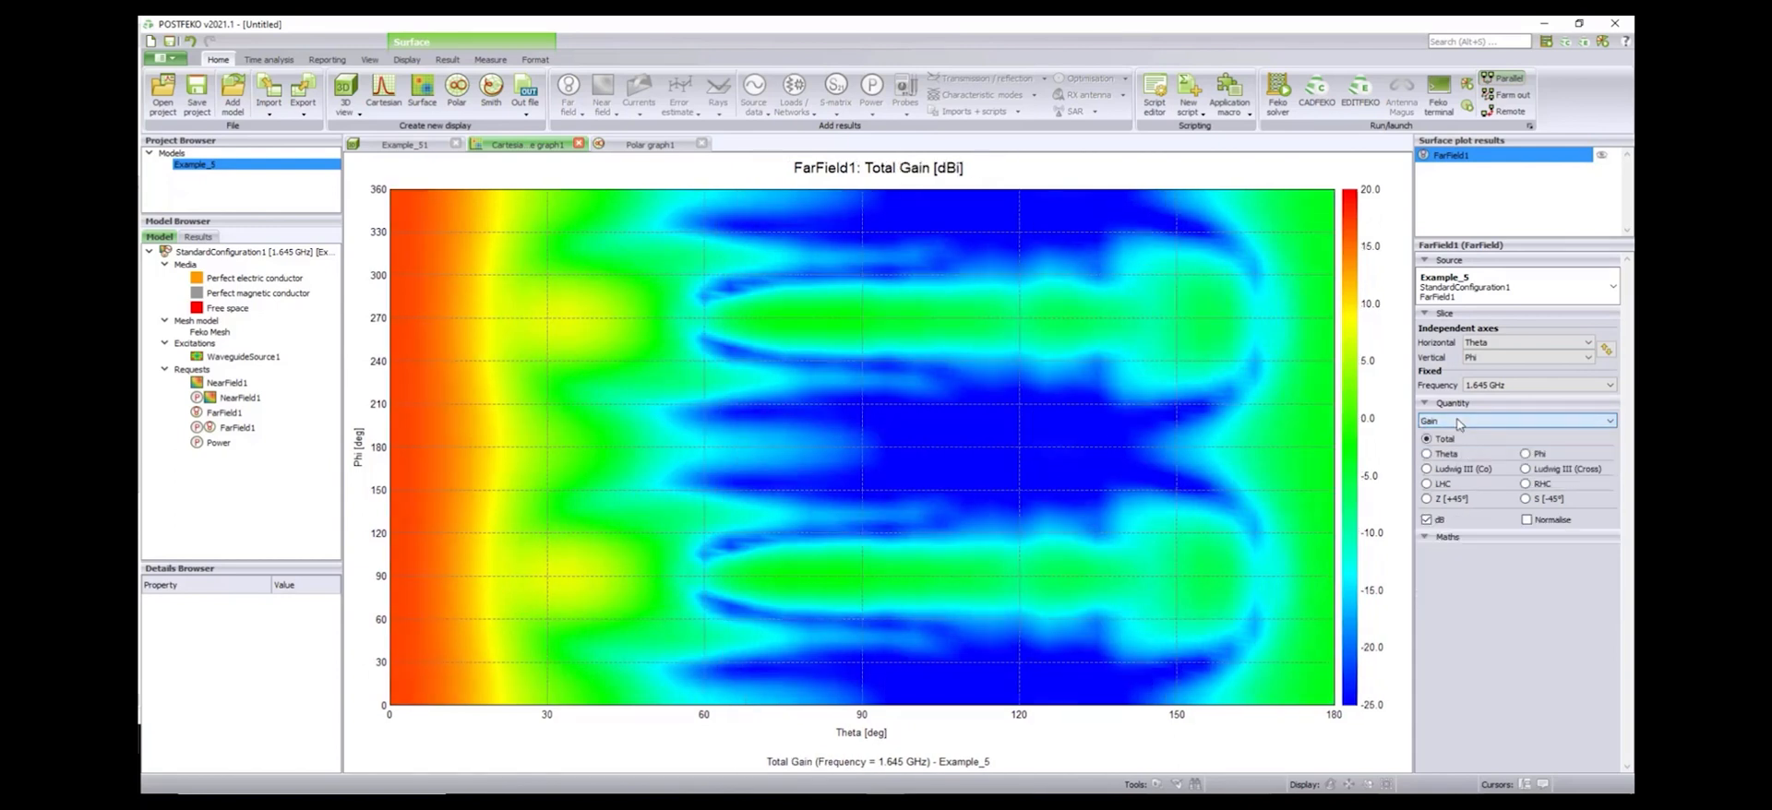
pyautogui.click(1515, 421)
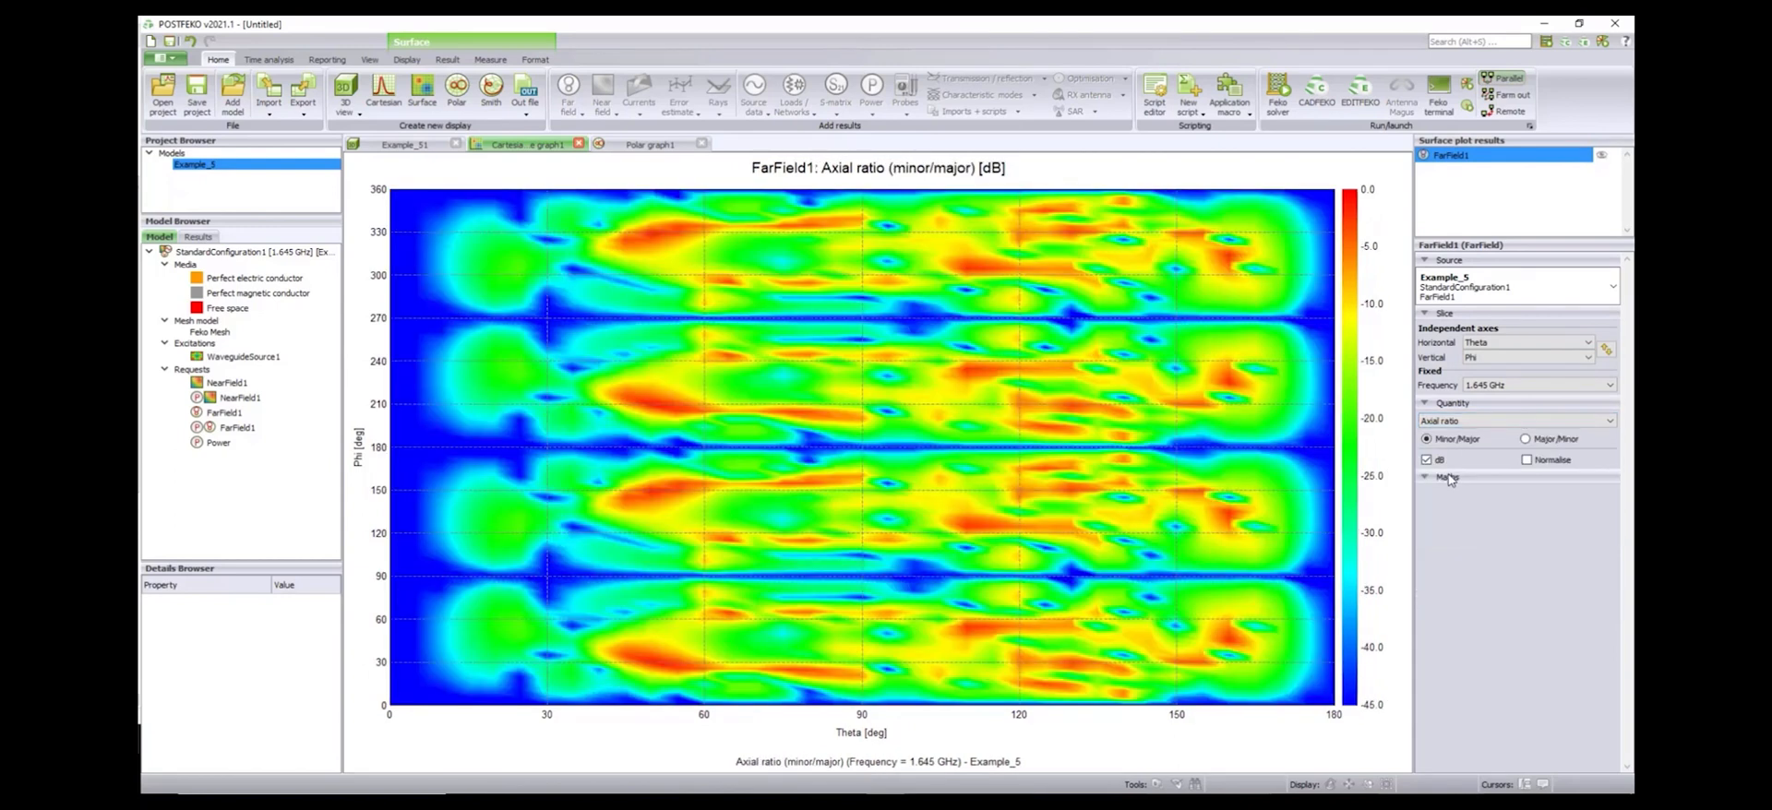
# Plot the Poynting vector for NearField1 on the polar graph.
pyautogui.click(649, 144)
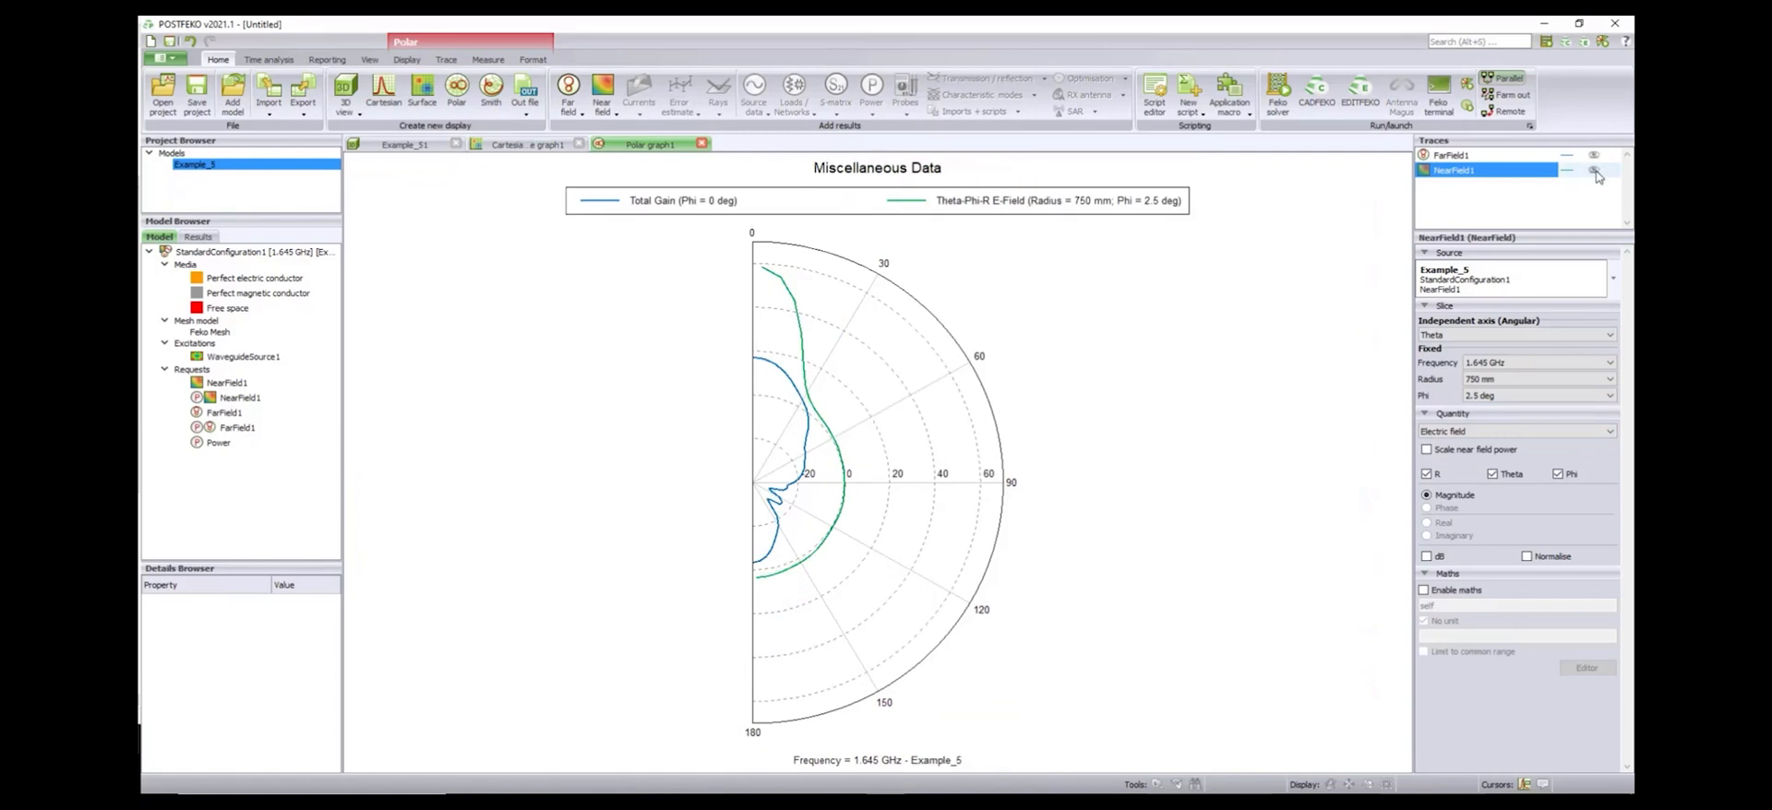
pyautogui.click(1516, 431)
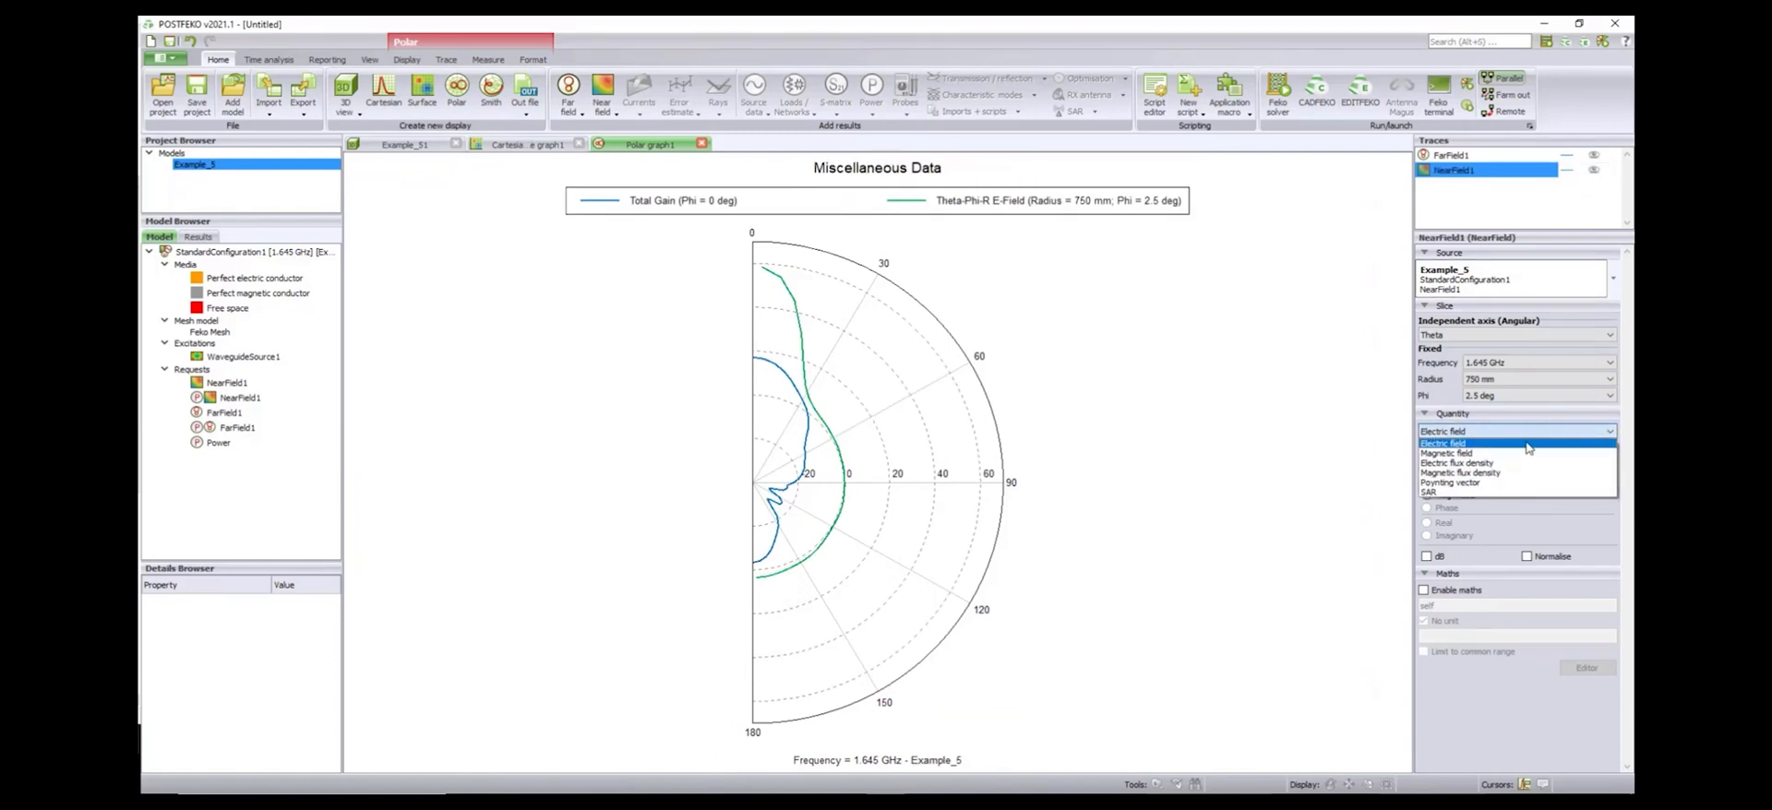
pyautogui.click(1452, 453)
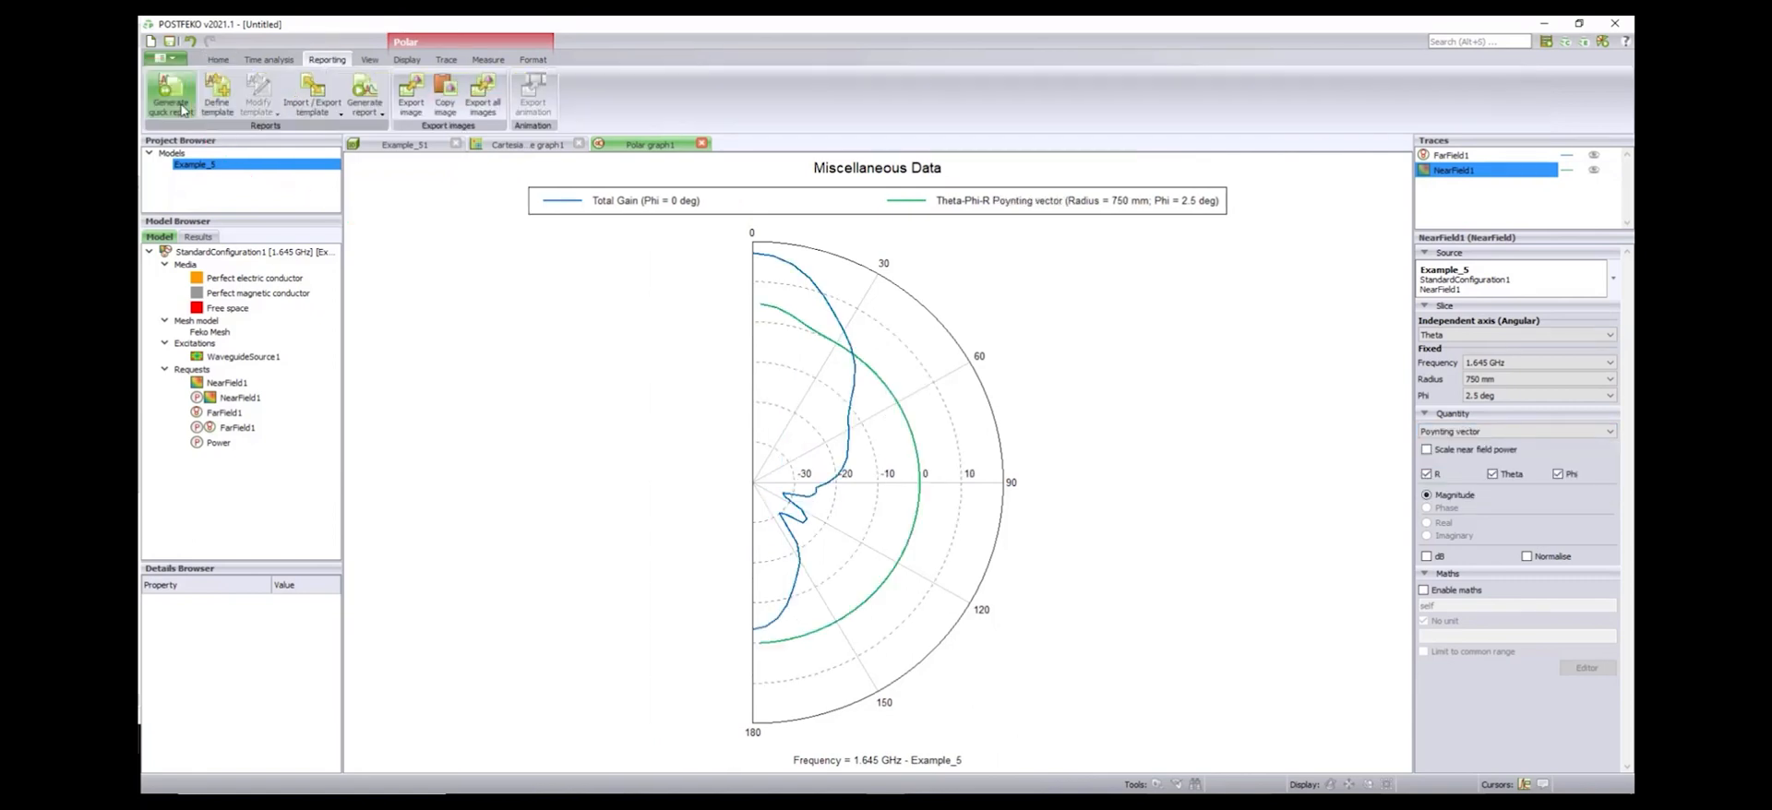
# Generate the PDF quick report and scroll through it.
pyautogui.click(171, 92)
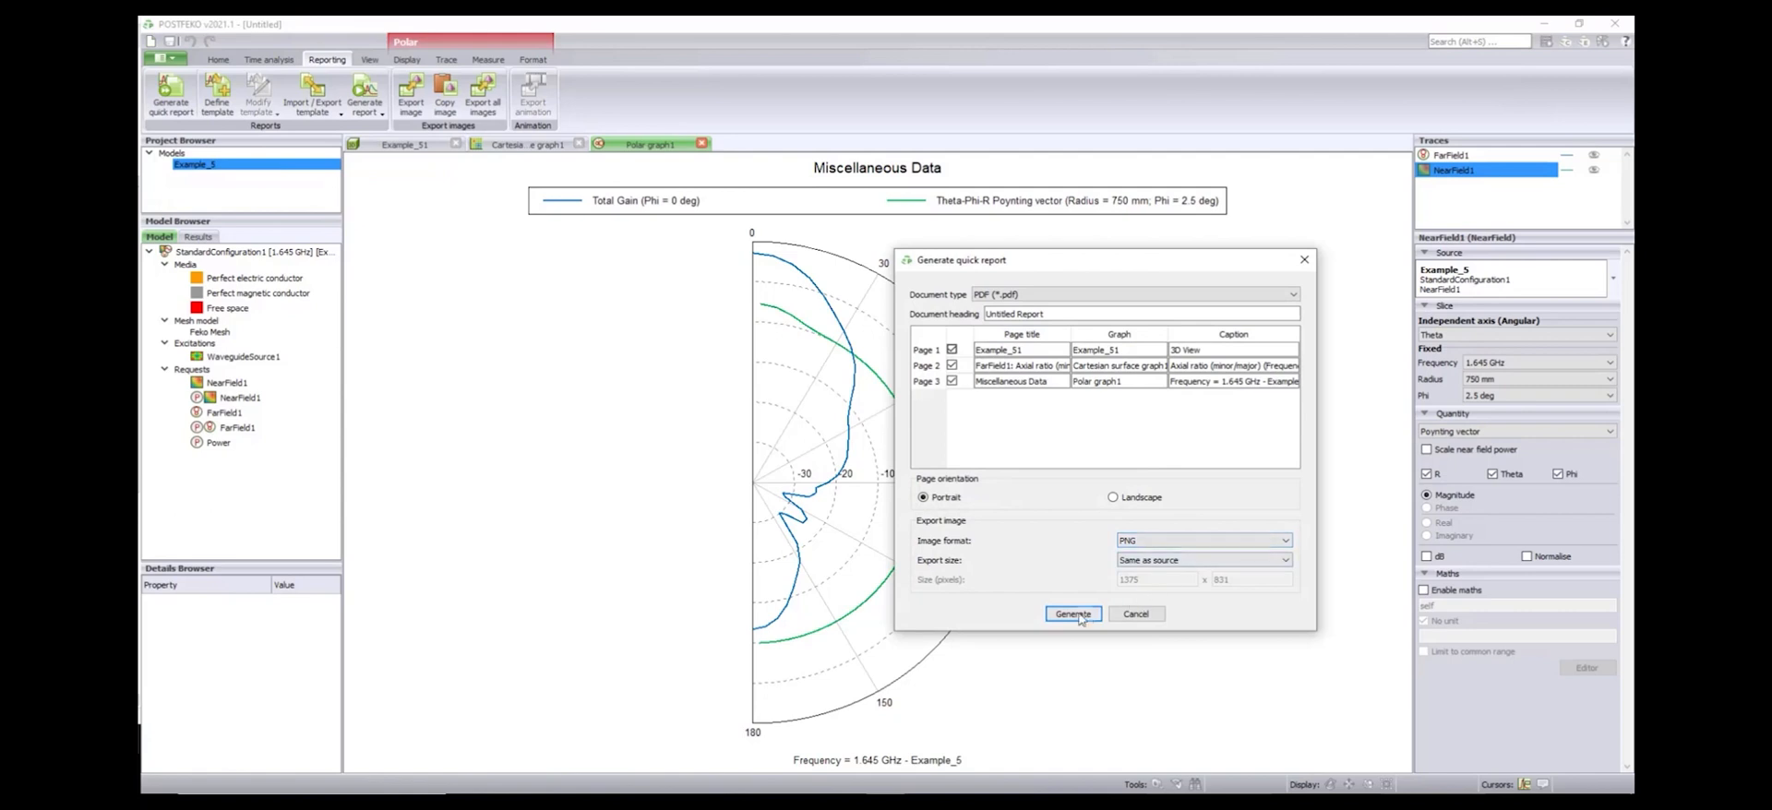
pyautogui.click(1072, 614)
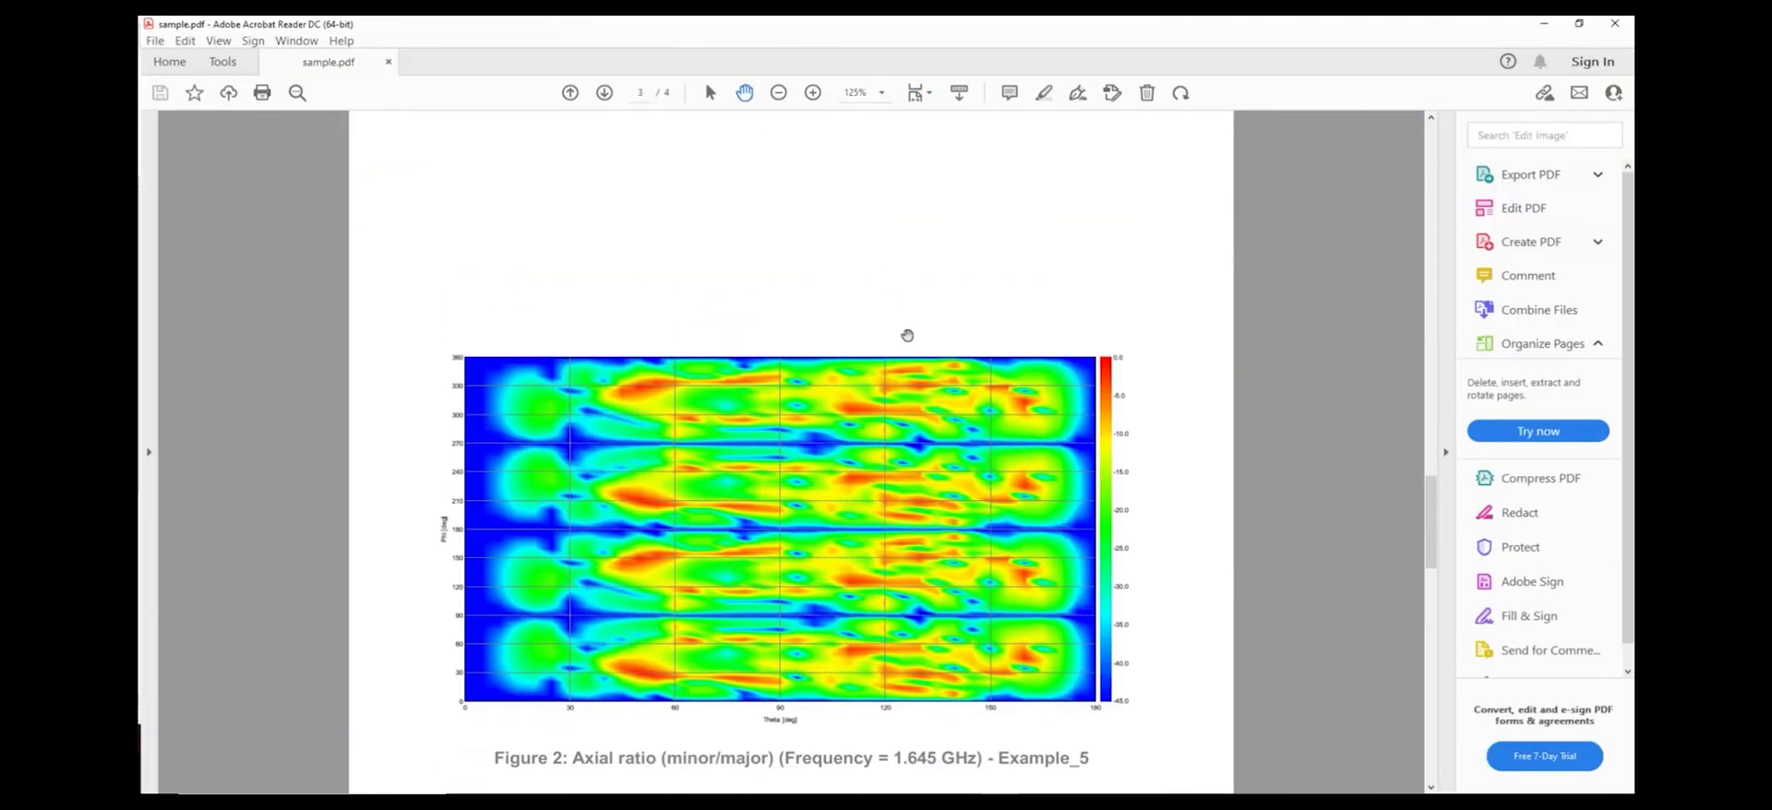
pyautogui.scroll(-3)
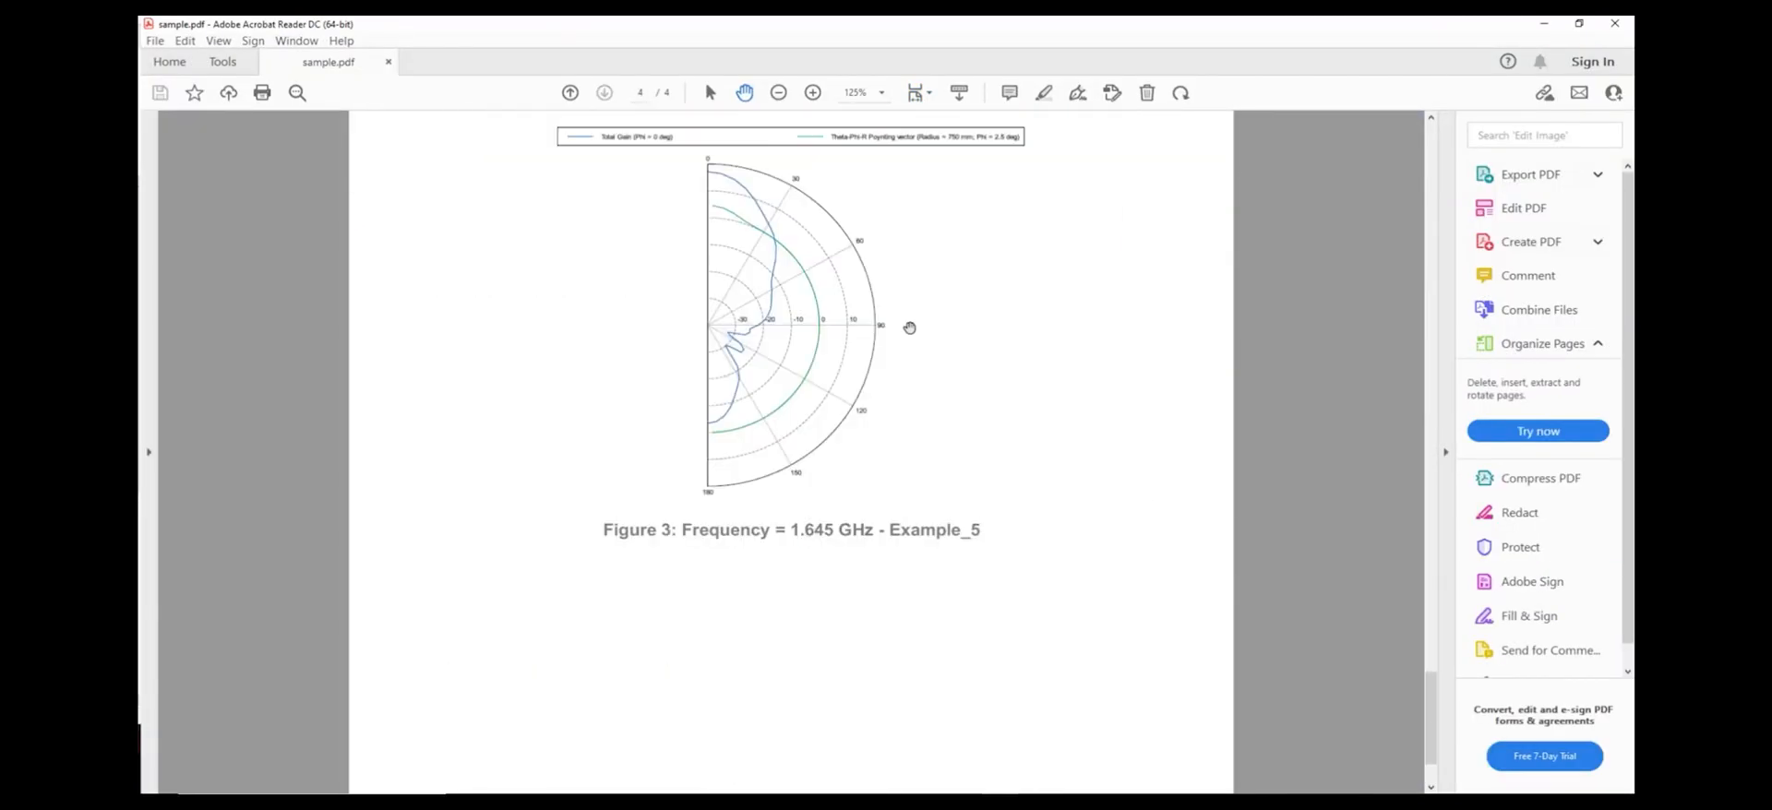